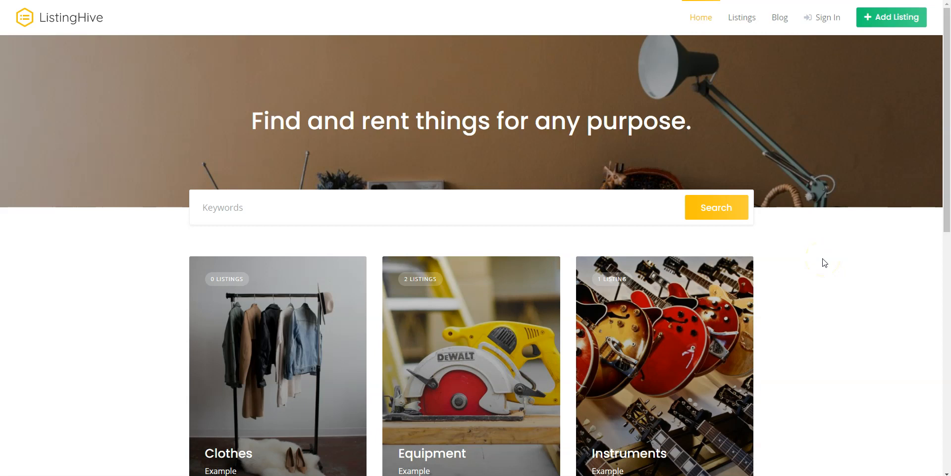
# Step: Scroll down through the ListingHive home page and back up to the top
pyautogui.scroll(-3)
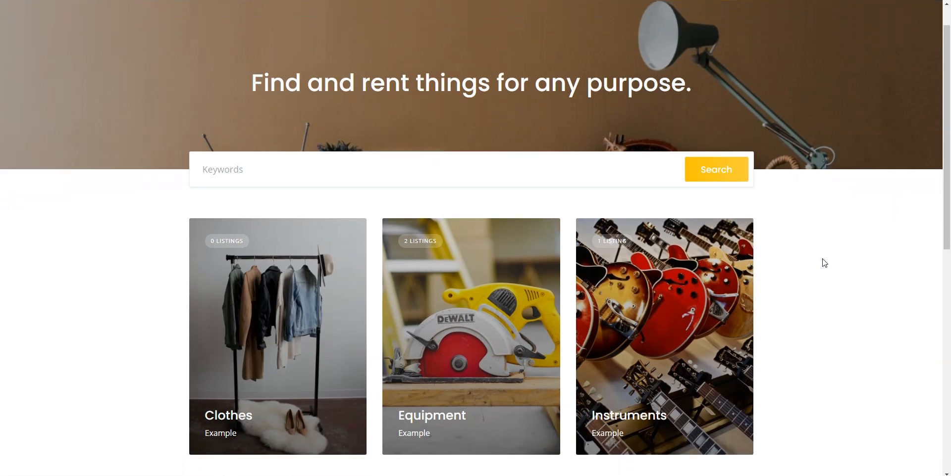
pyautogui.scroll(-3)
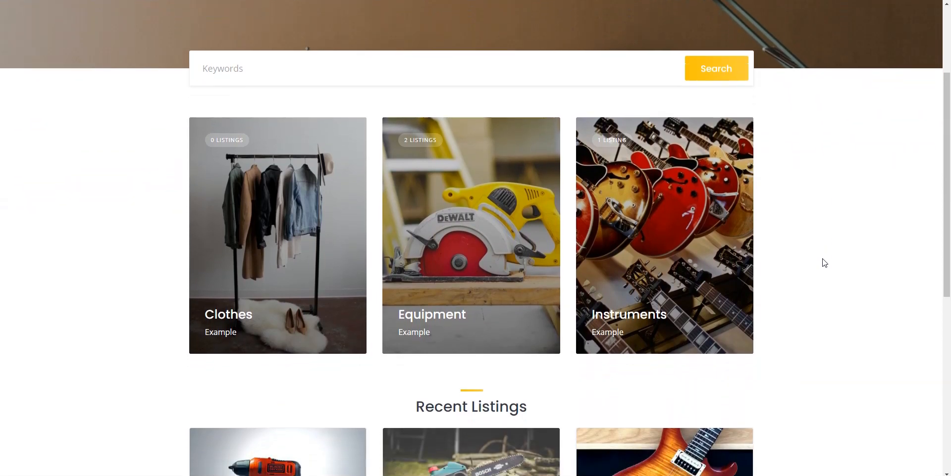
pyautogui.scroll(-3)
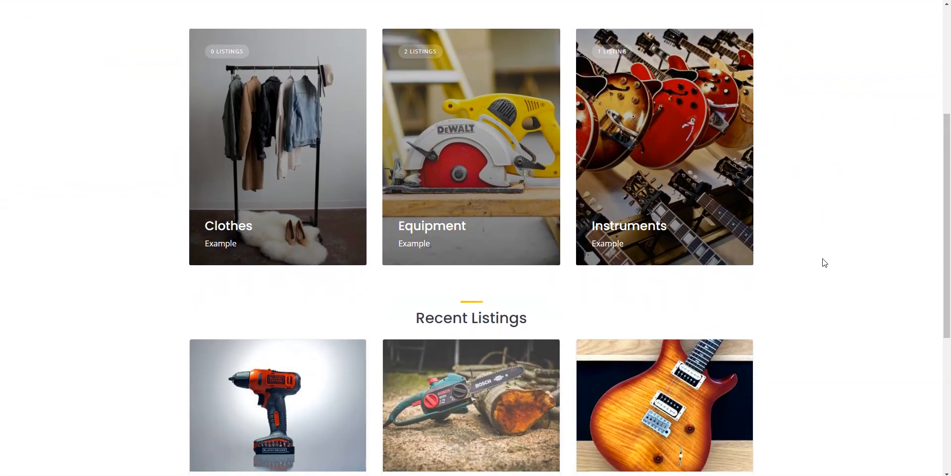
pyautogui.scroll(-3)
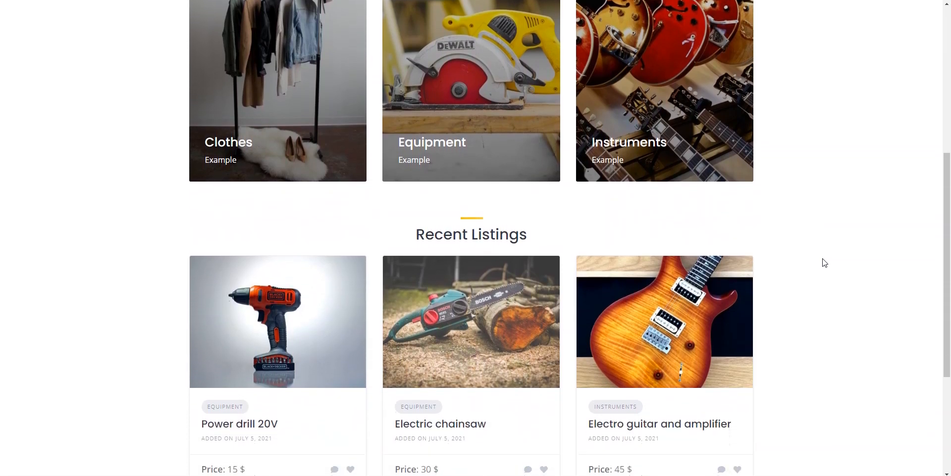
pyautogui.scroll(-3)
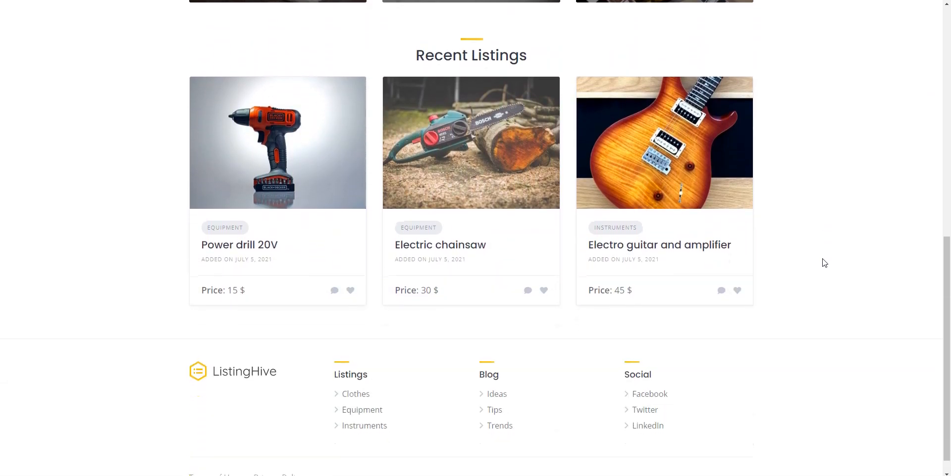
pyautogui.scroll(3)
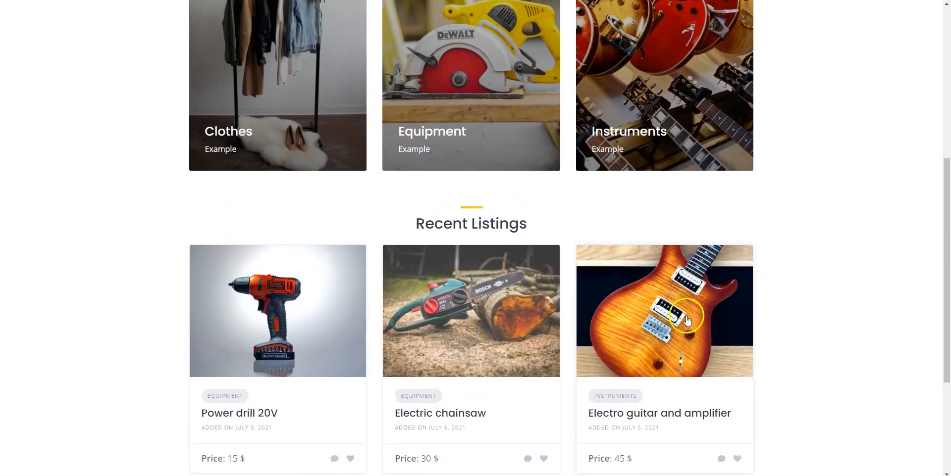
pyautogui.moveTo(271, 332)
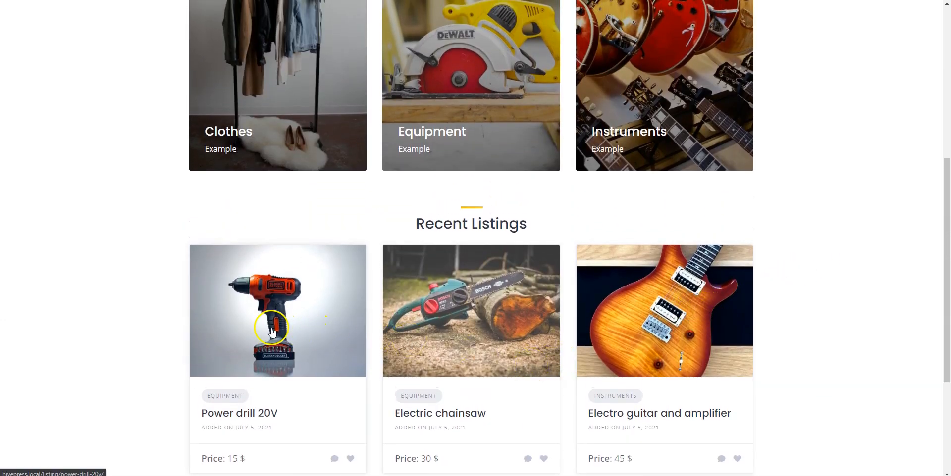
pyautogui.moveTo(144, 306)
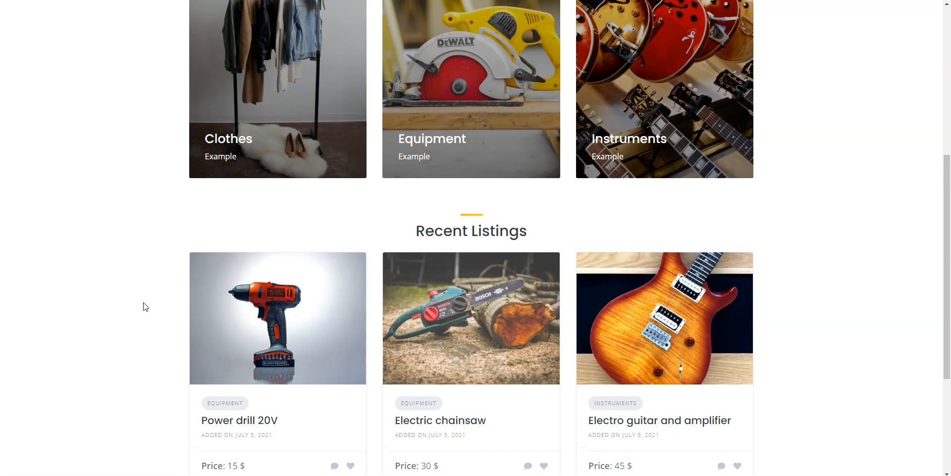
pyautogui.scroll(3)
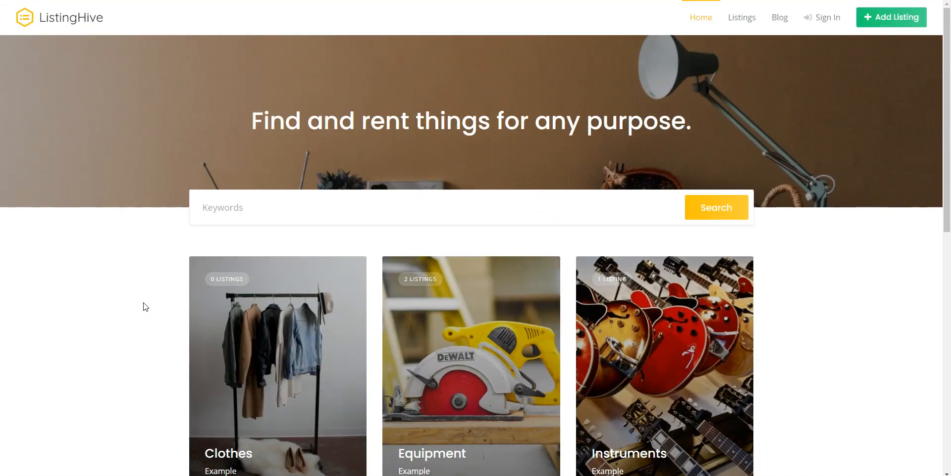
pyautogui.moveTo(63, 31)
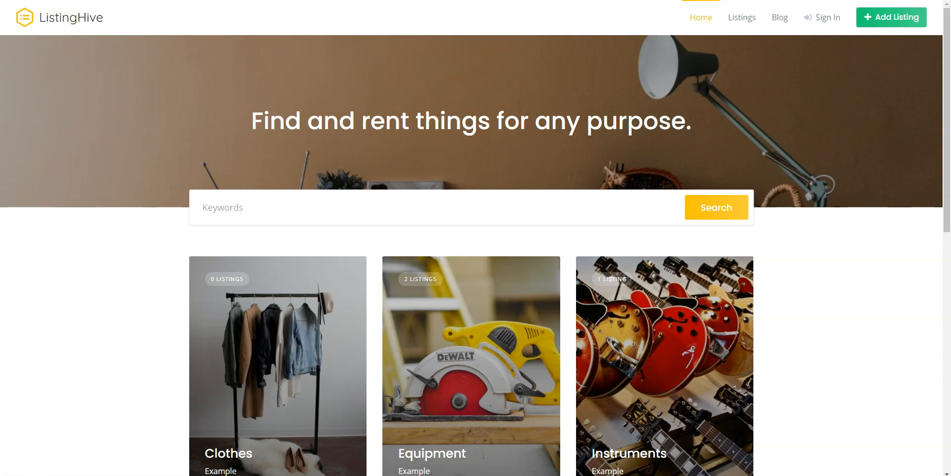
pyautogui.moveTo(65, 32)
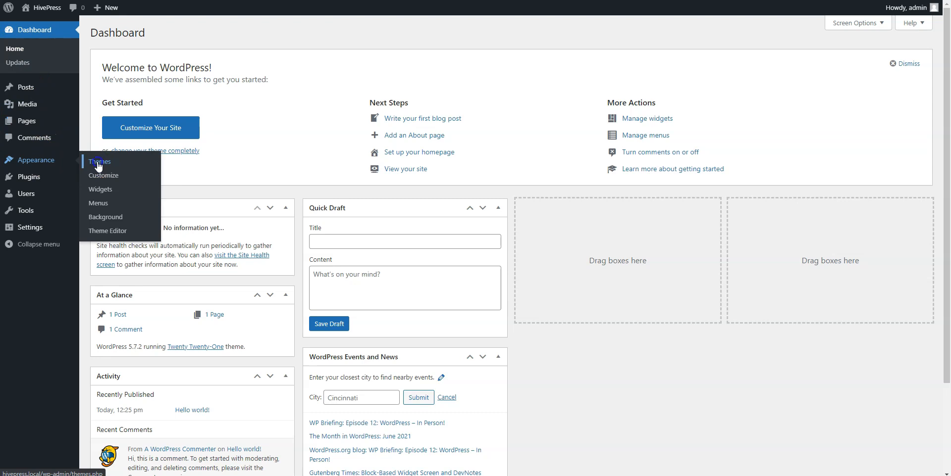
# Step: Find ListingHive in the theme directory and activate it as the site theme
pyautogui.click(99, 162)
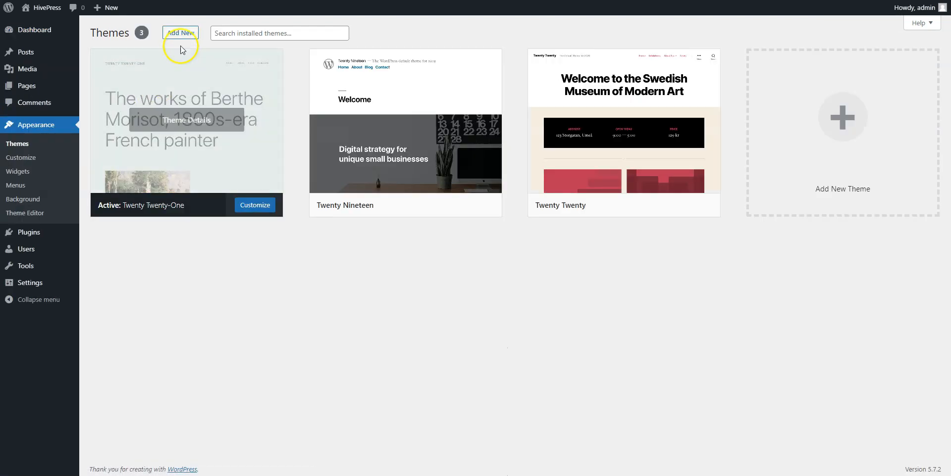
pyautogui.click(180, 33)
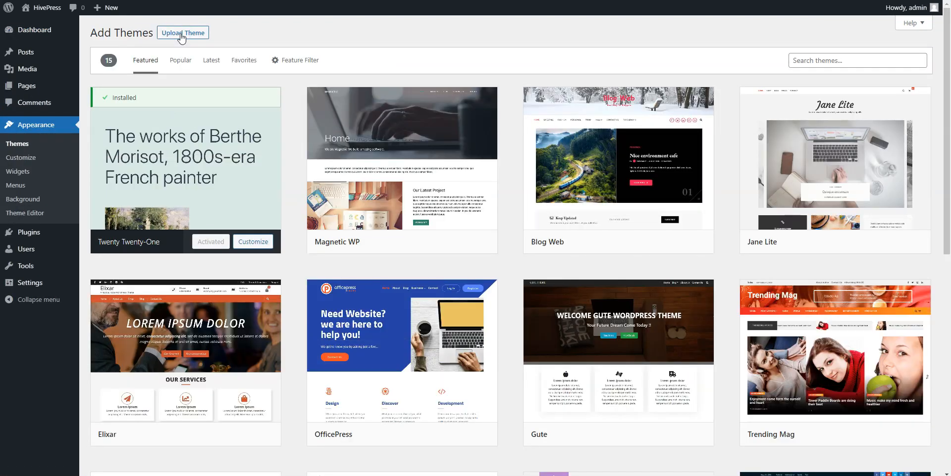
pyautogui.click(857, 60)
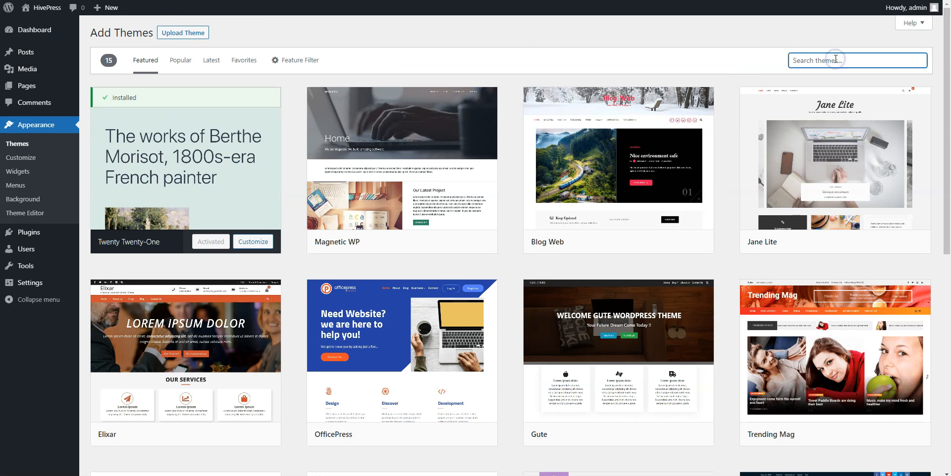
pyautogui.write('Listing')
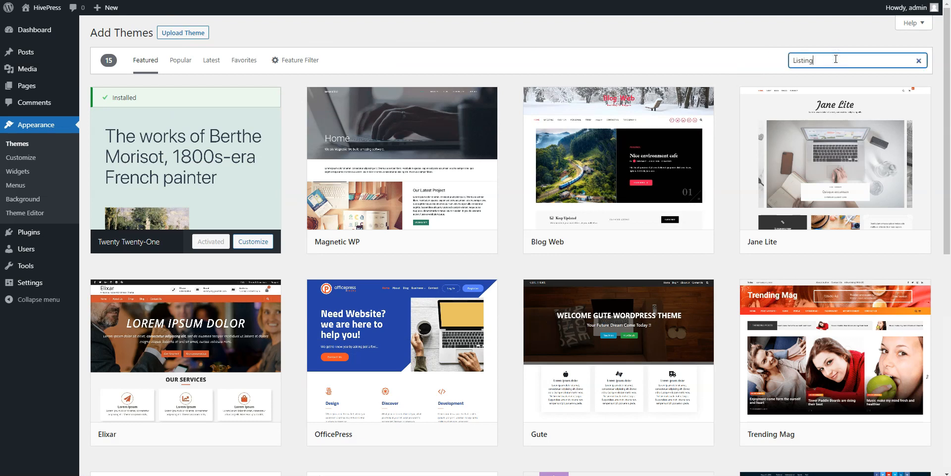
pyautogui.write('Hive')
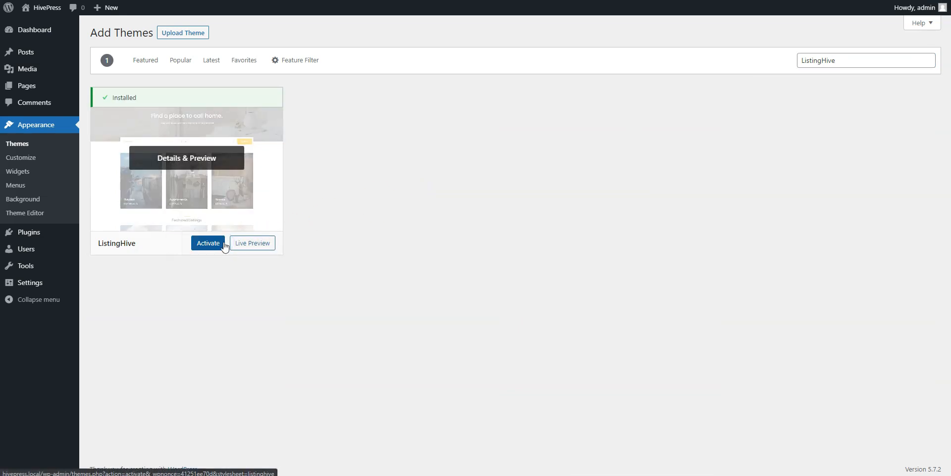
pyautogui.click(207, 243)
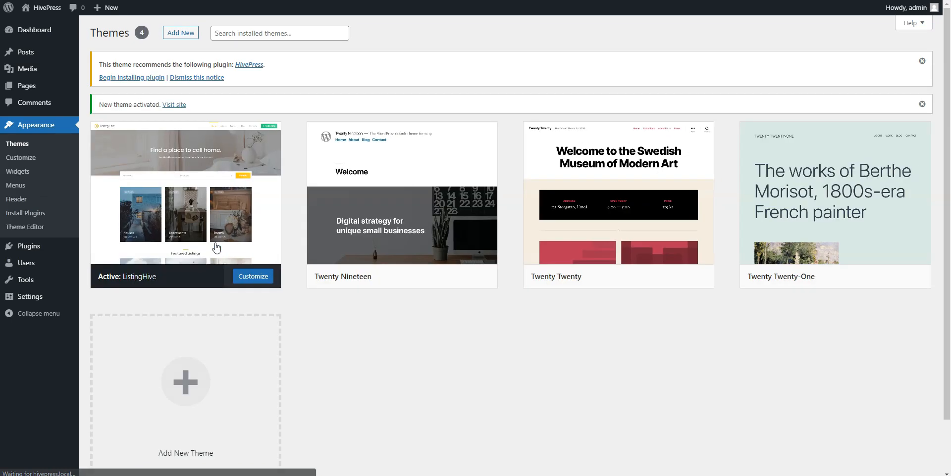
pyautogui.moveTo(215, 193)
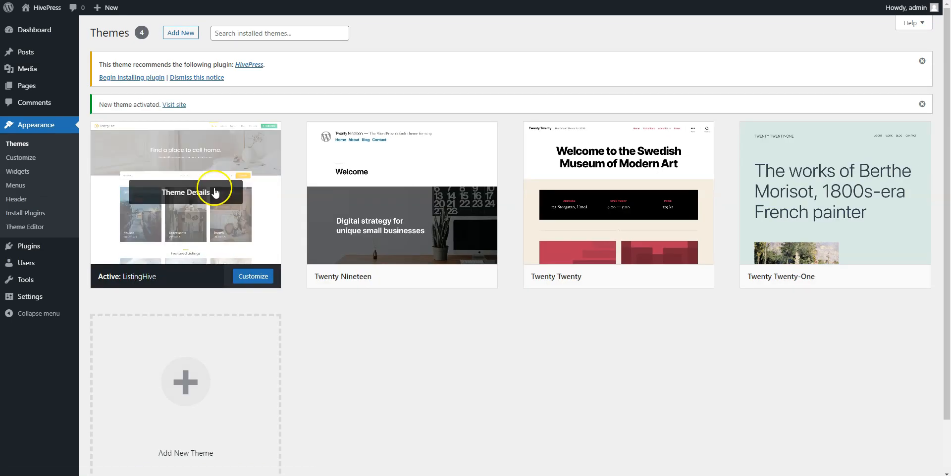
pyautogui.moveTo(258, 65)
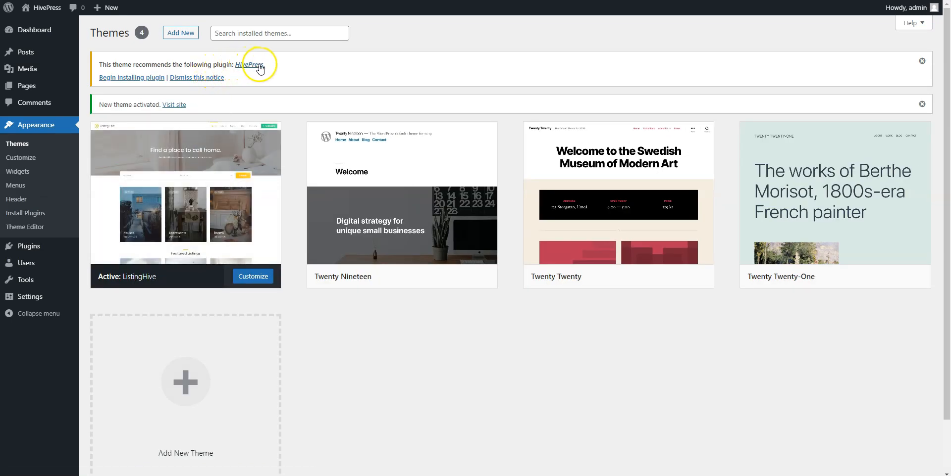
pyautogui.moveTo(262, 79)
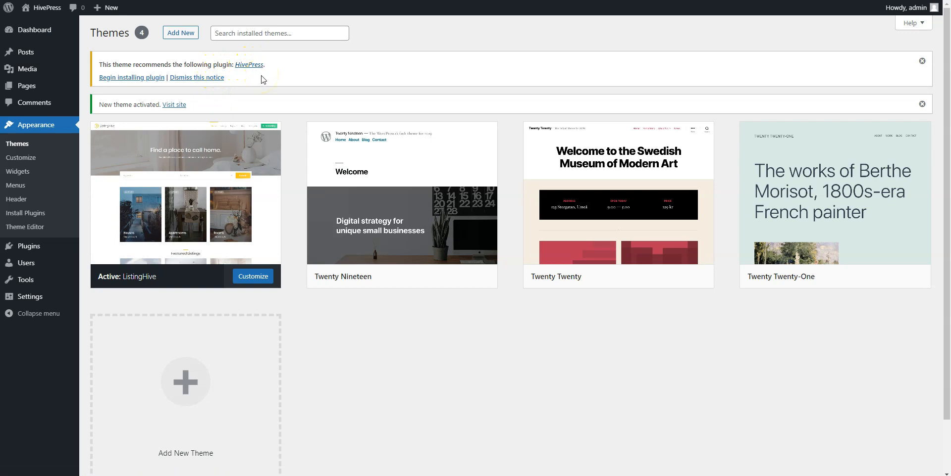
# Step: Install and activate the recommended HivePress plugin from the required-plugins installer
pyautogui.click(131, 78)
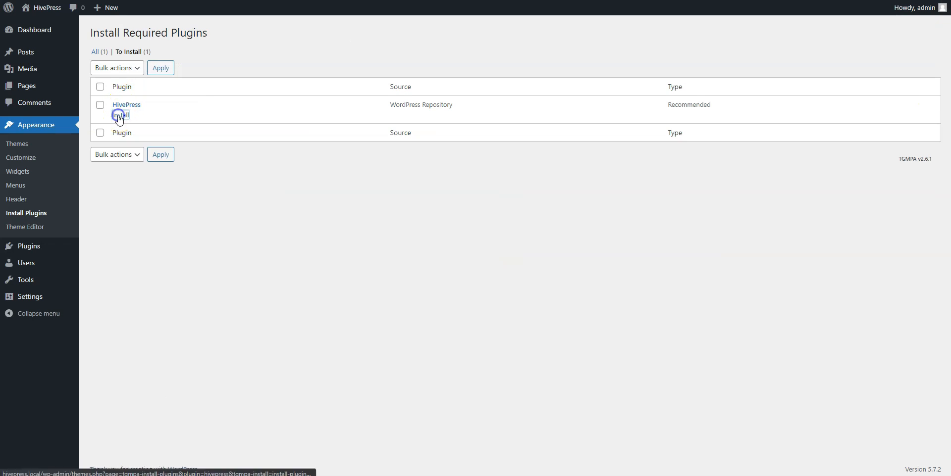
pyautogui.click(119, 116)
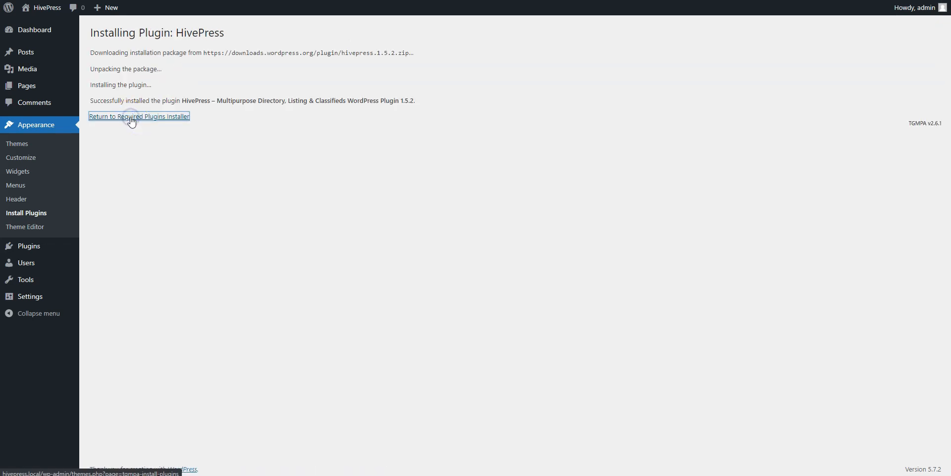
pyautogui.click(139, 116)
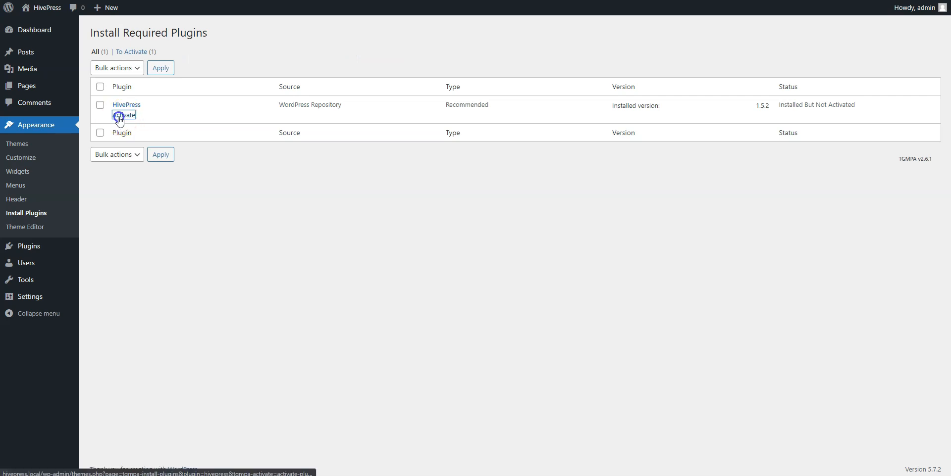
pyautogui.click(124, 116)
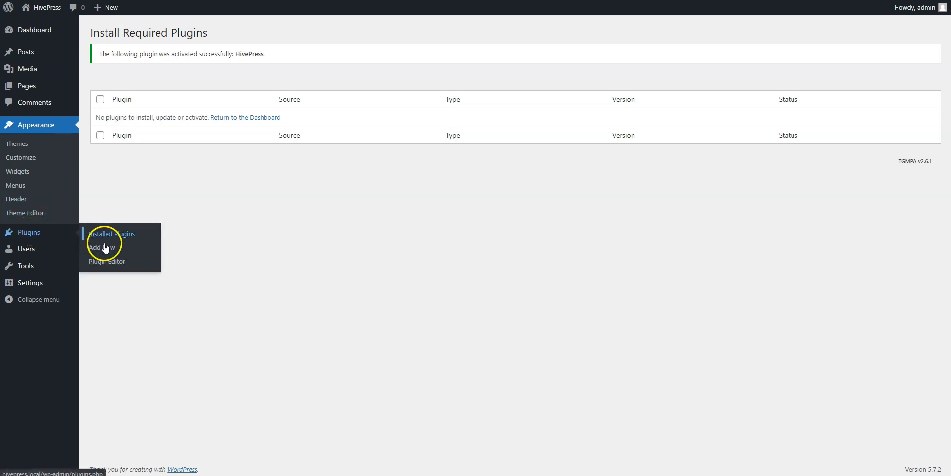
# Step: Upload hivepress-bookings.zip, install it and activate the HivePress Bookings plugin
pyautogui.click(102, 247)
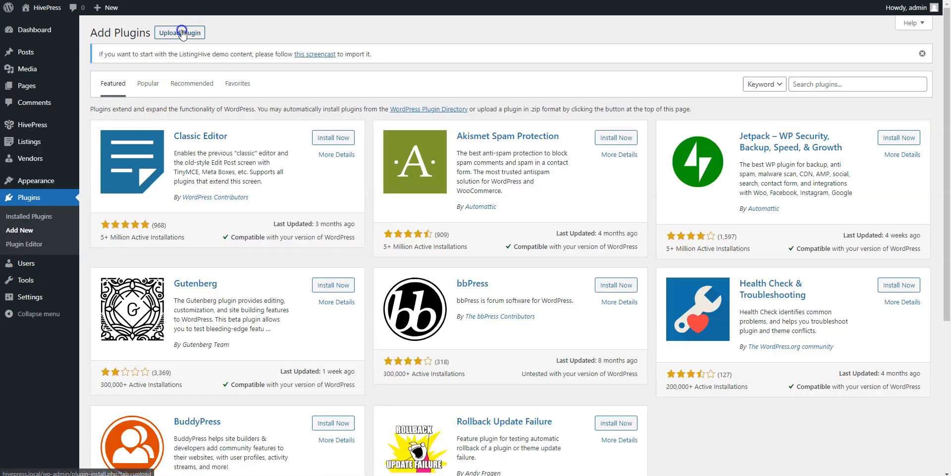
pyautogui.click(179, 31)
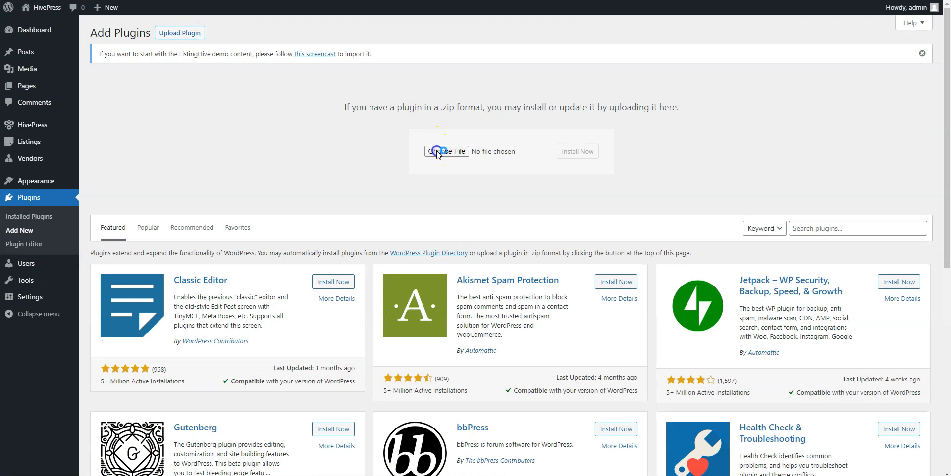
pyautogui.click(446, 151)
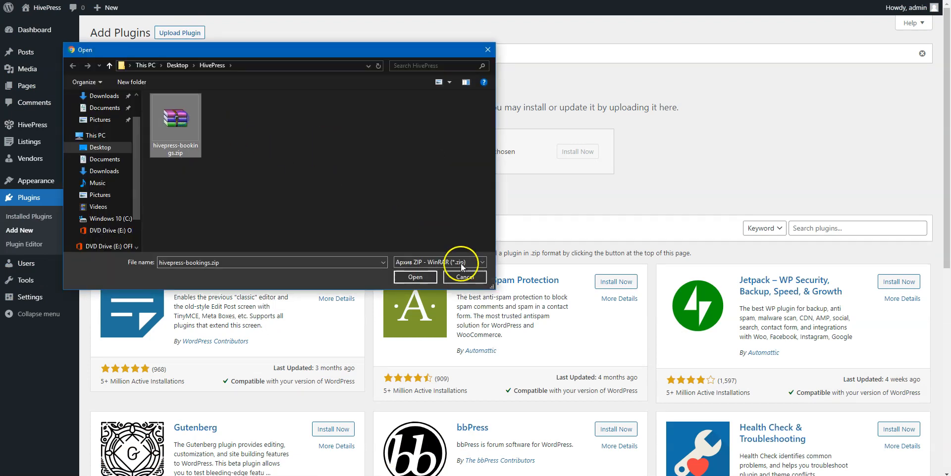
pyautogui.click(415, 277)
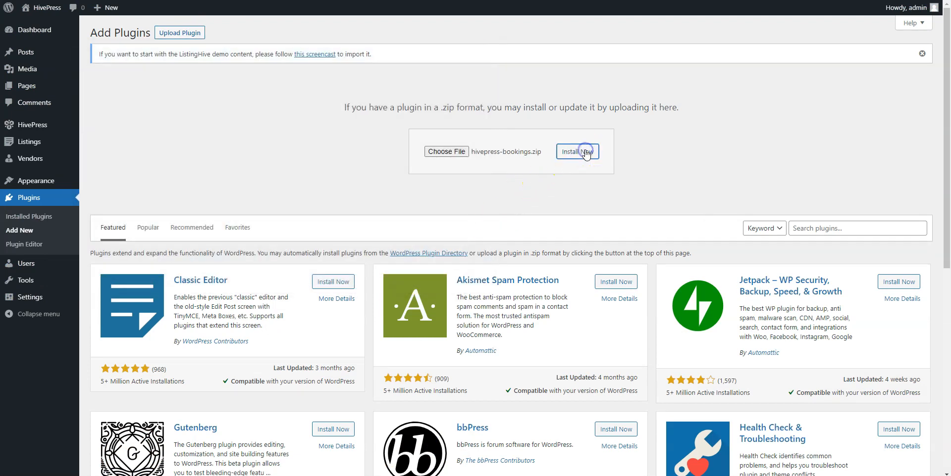
pyautogui.click(576, 152)
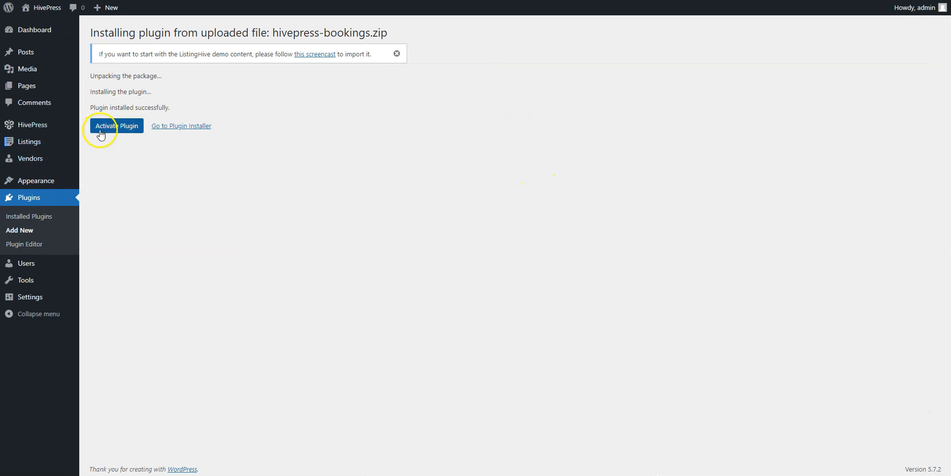
pyautogui.click(116, 126)
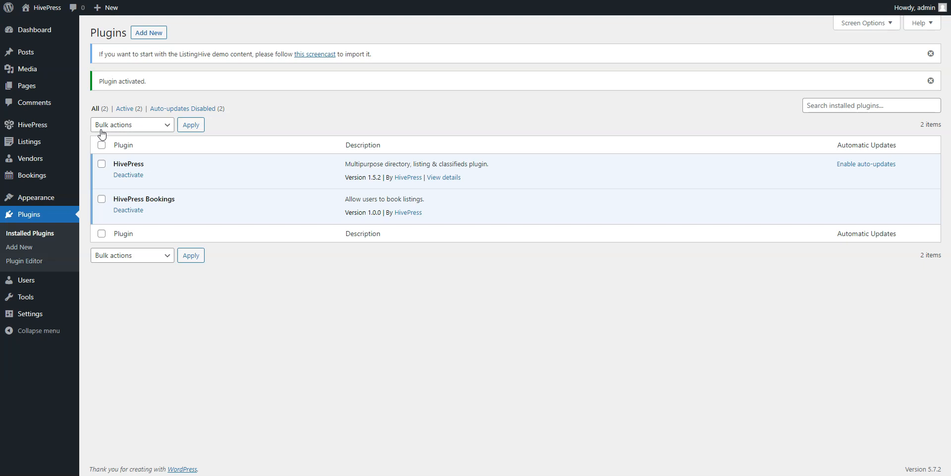
# Step: Fill the new category with name Equipment, description Example and the uploaded circular saw photo
pyautogui.click(20, 188)
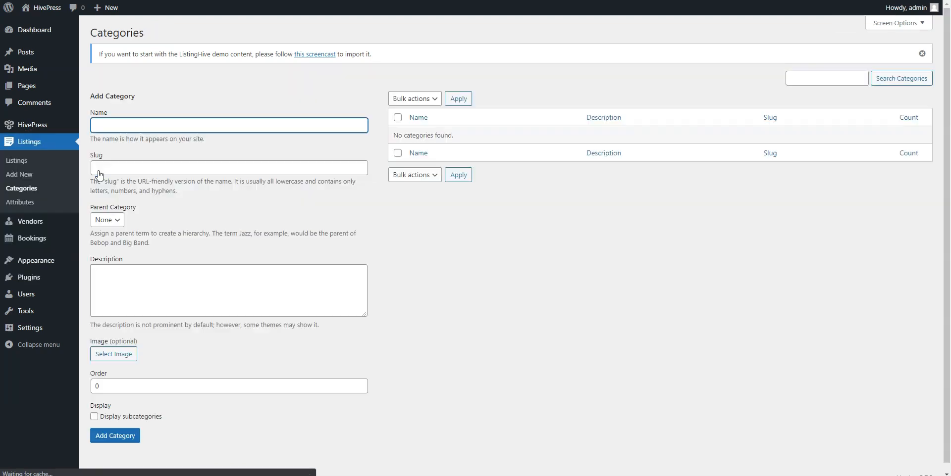
pyautogui.moveTo(124, 125)
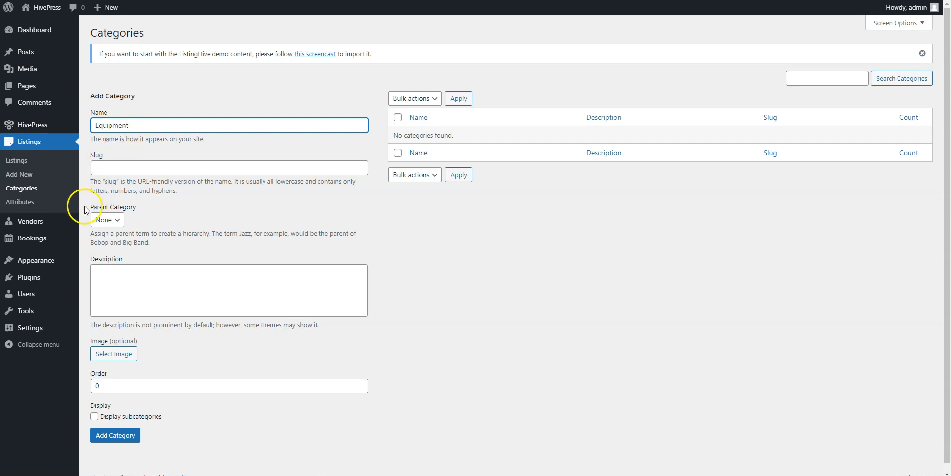
pyautogui.moveTo(119, 201)
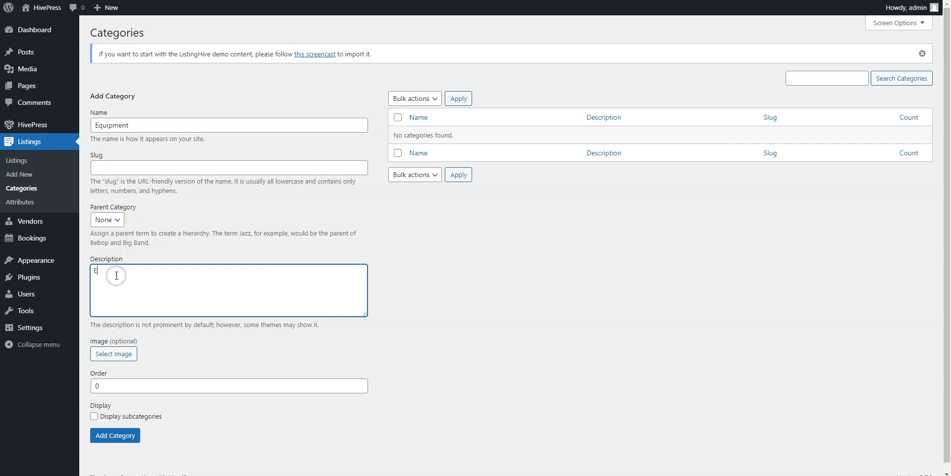
pyautogui.write('Example')
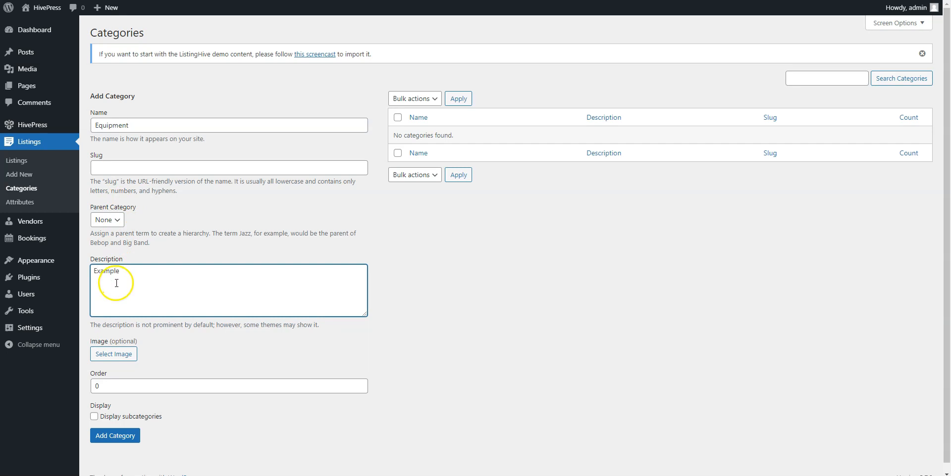
pyautogui.click(113, 353)
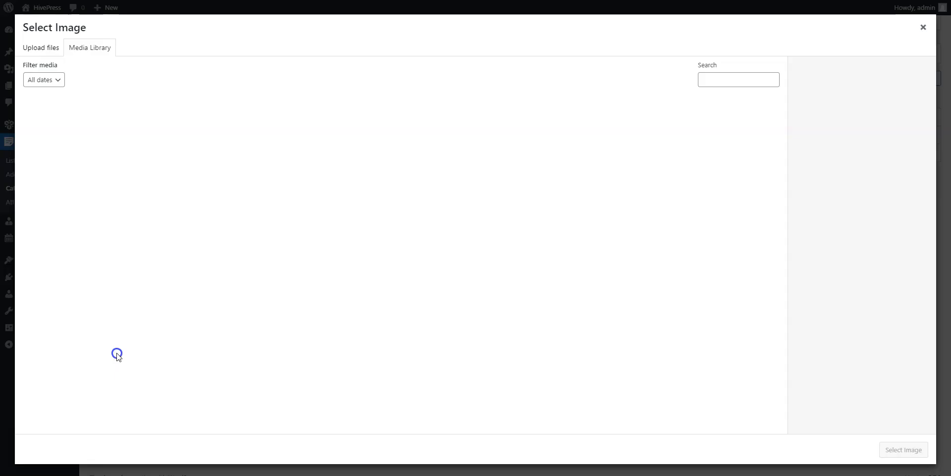
pyautogui.click(41, 48)
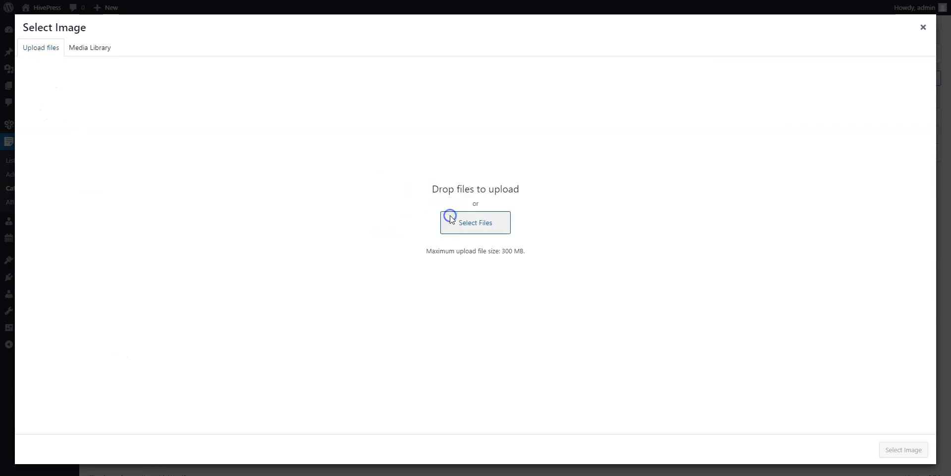
pyautogui.click(89, 48)
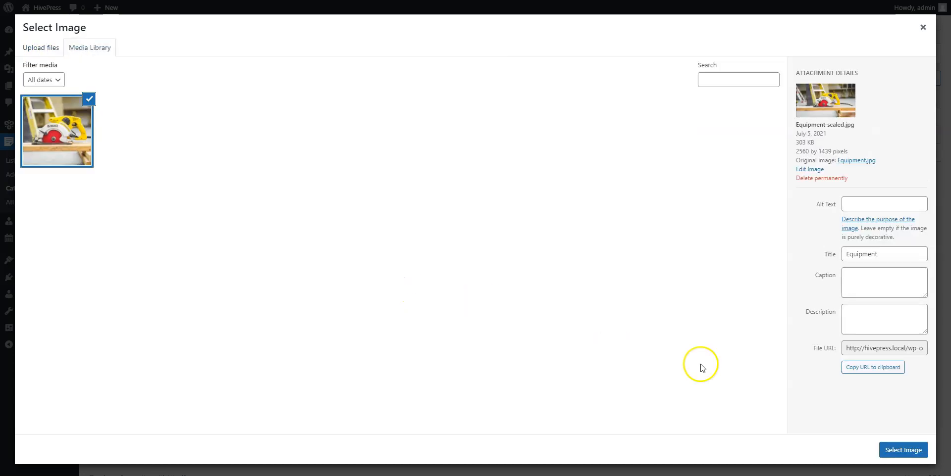
pyautogui.click(903, 450)
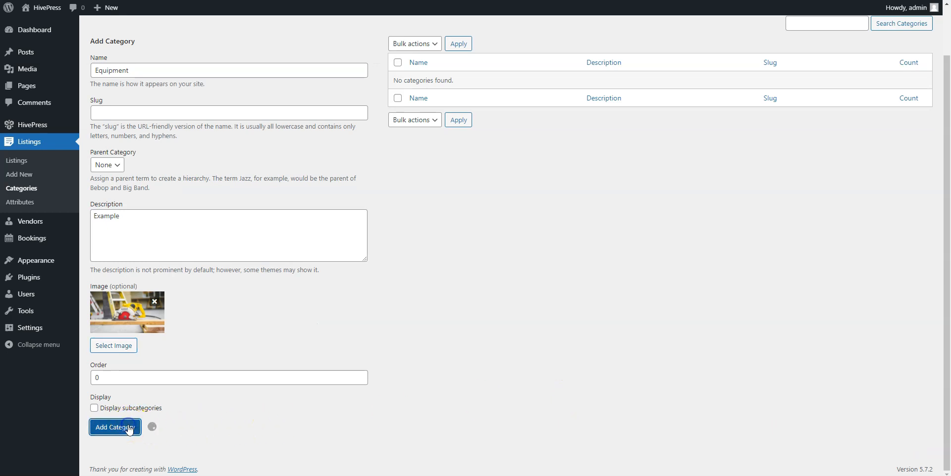
# Step: Save the Equipment category so it appears in the categories list with slug equipment
pyautogui.click(115, 427)
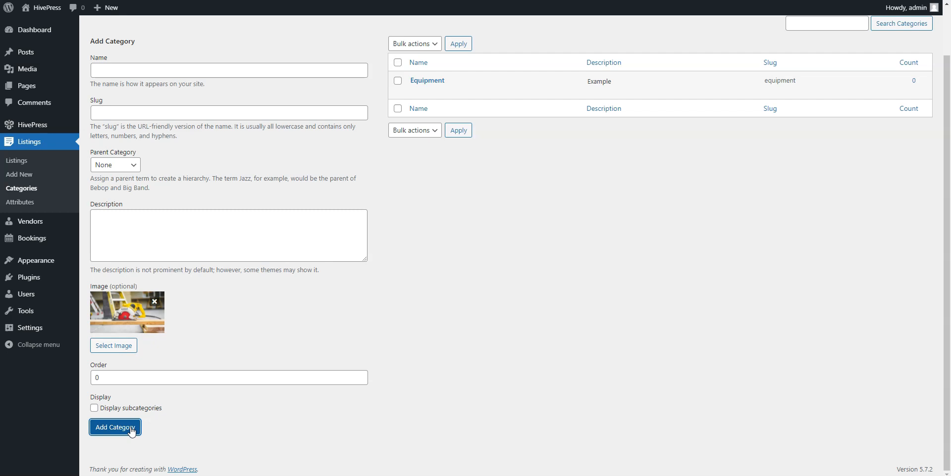
pyautogui.moveTo(106, 334)
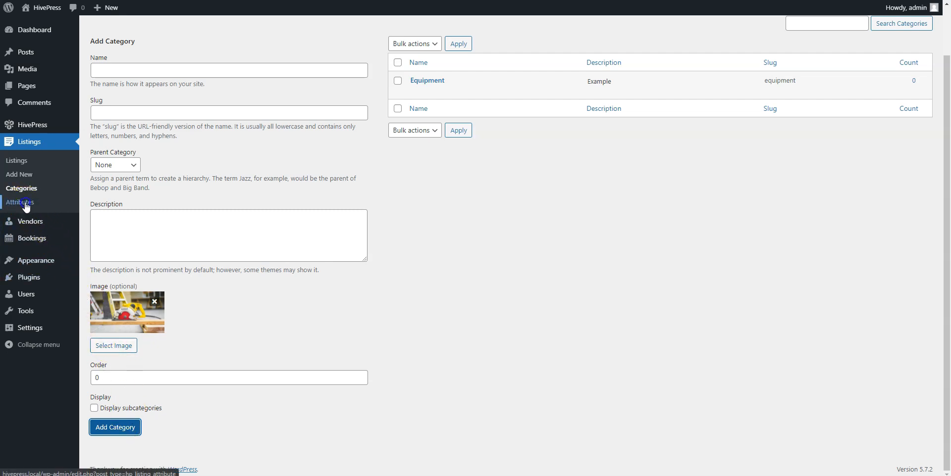
# Step: Start a new listing attribute from the Listings > Attributes page
pyautogui.click(19, 202)
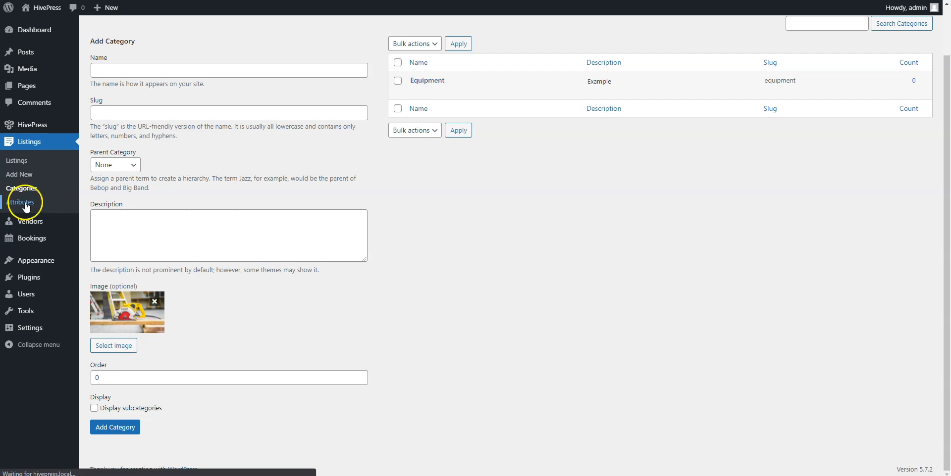
pyautogui.click(22, 202)
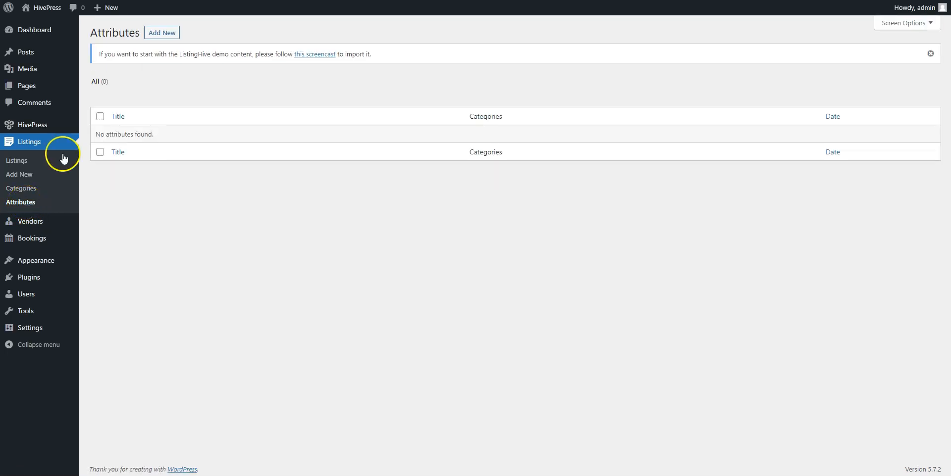
pyautogui.click(161, 32)
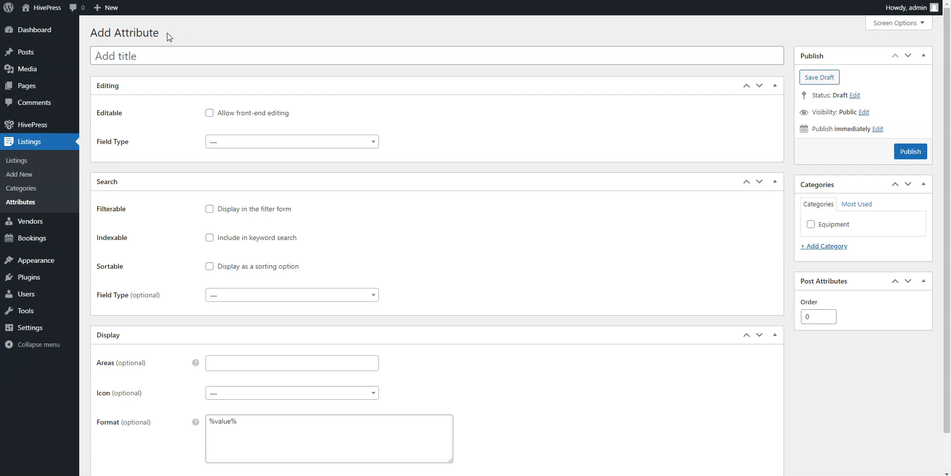
# Step: Title the attribute Price, allow front-end editing and make it a Number field
pyautogui.click(437, 55)
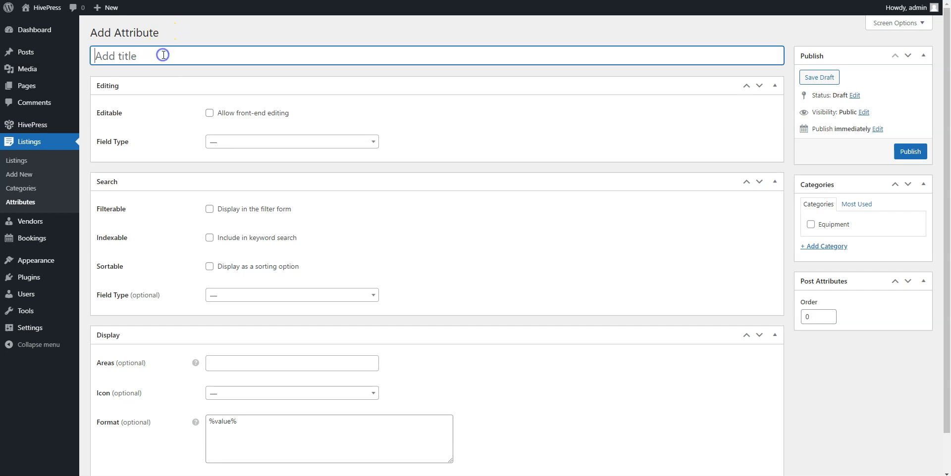
pyautogui.write('Price')
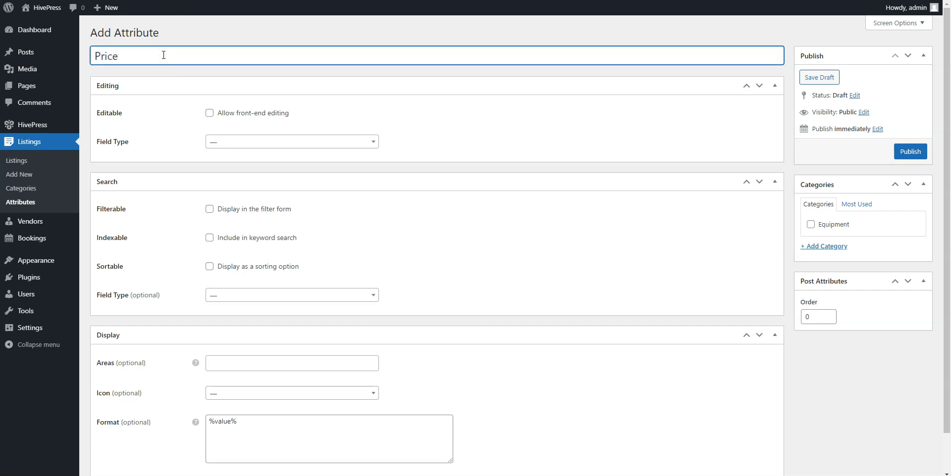
pyautogui.click(209, 113)
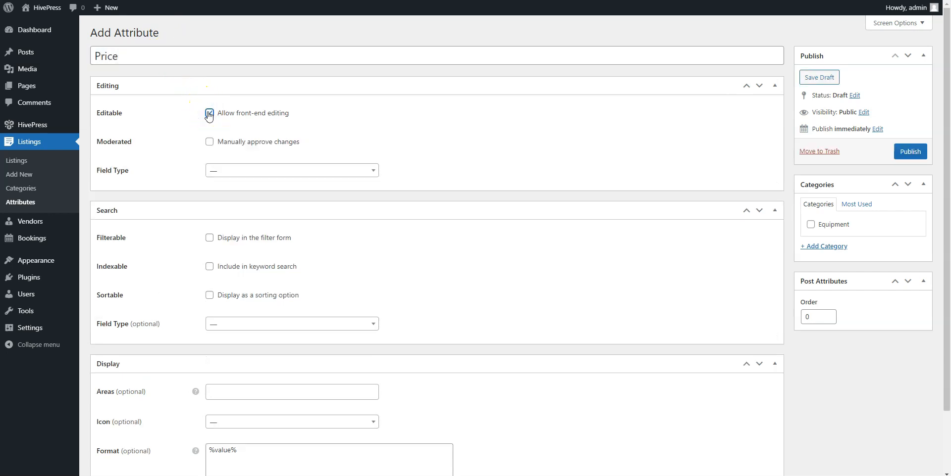
pyautogui.click(291, 171)
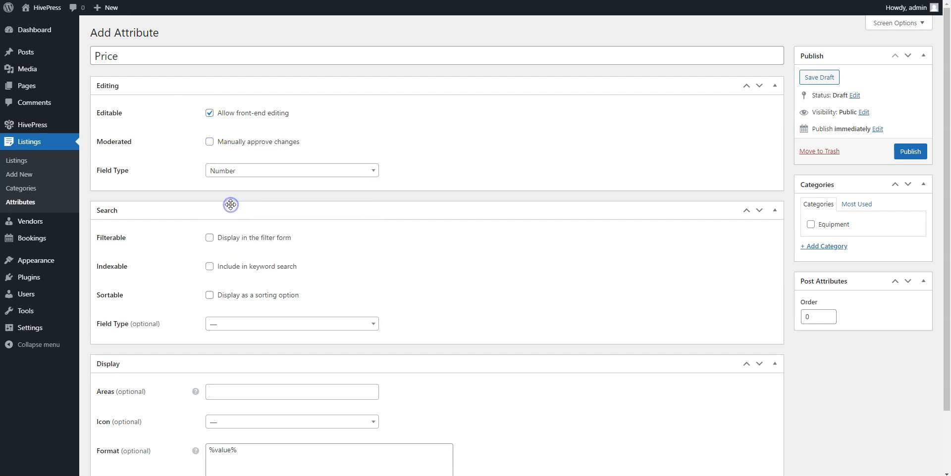
# Step: Make Price filterable by number range, sortable, and displayed in the primary block area
pyautogui.click(209, 238)
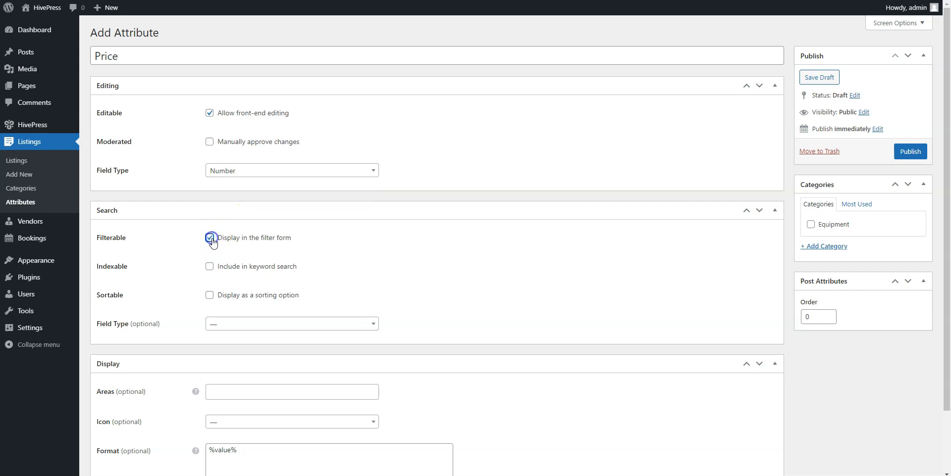
pyautogui.click(291, 322)
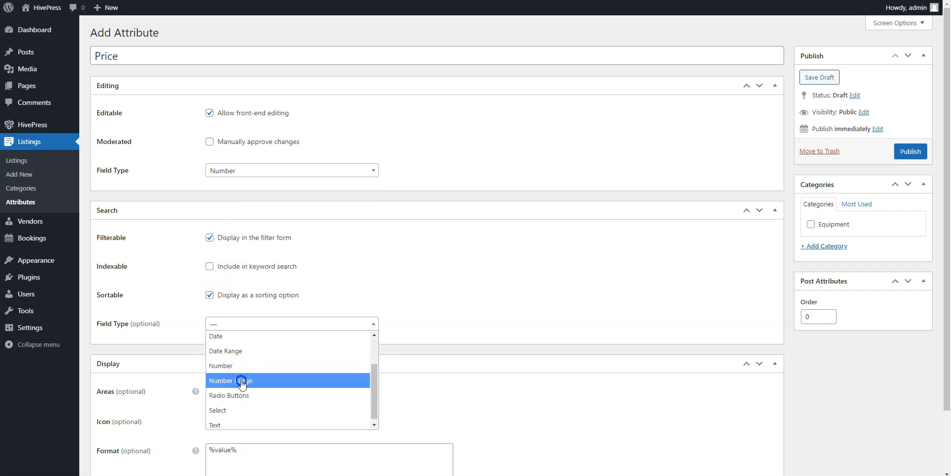
pyautogui.click(231, 381)
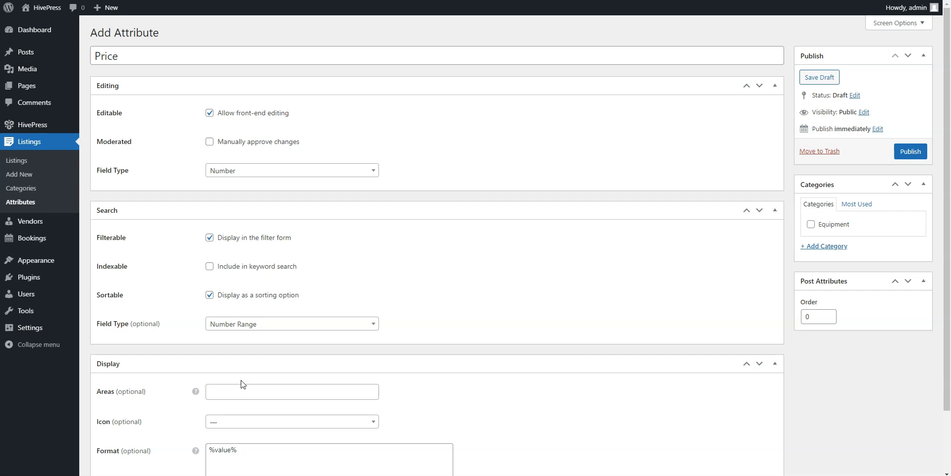
pyautogui.click(291, 392)
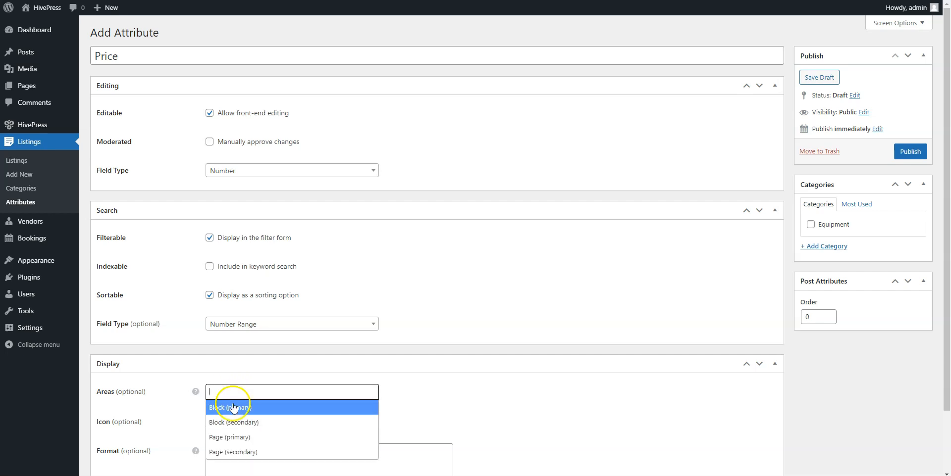
pyautogui.click(229, 407)
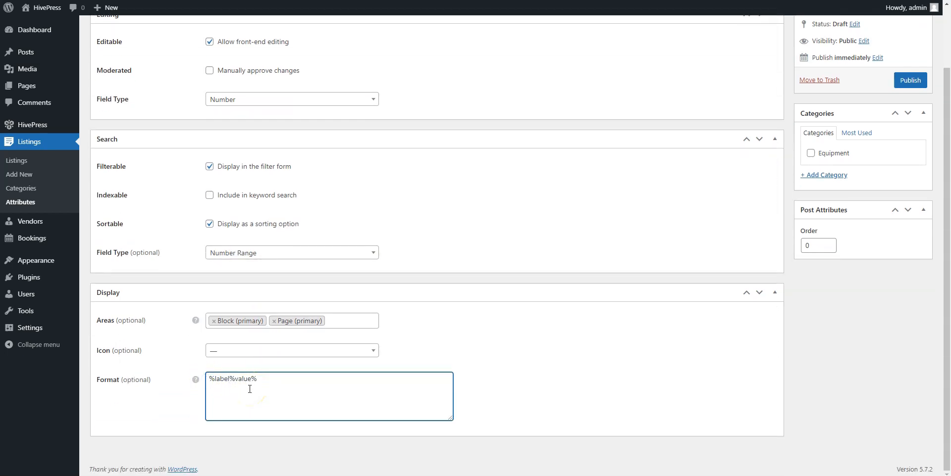
pyautogui.scroll(3)
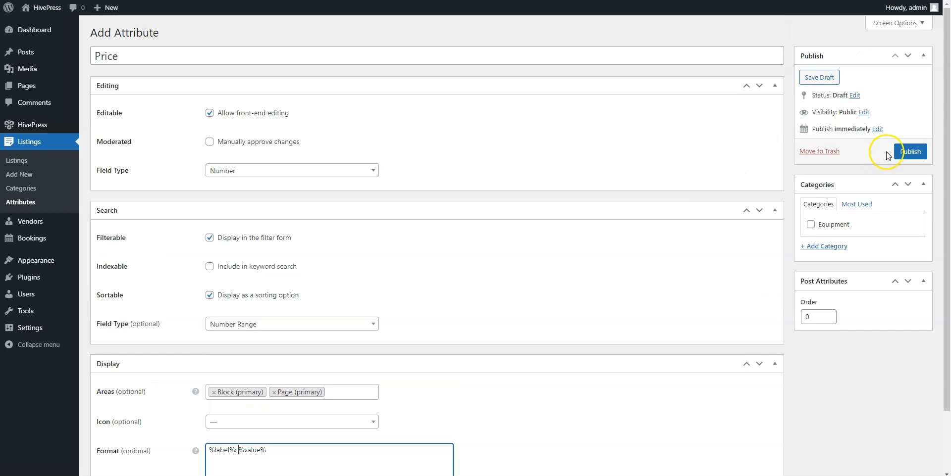
# Step: Publish the Price attribute and return to the ListingHive front-end home page
pyautogui.click(910, 150)
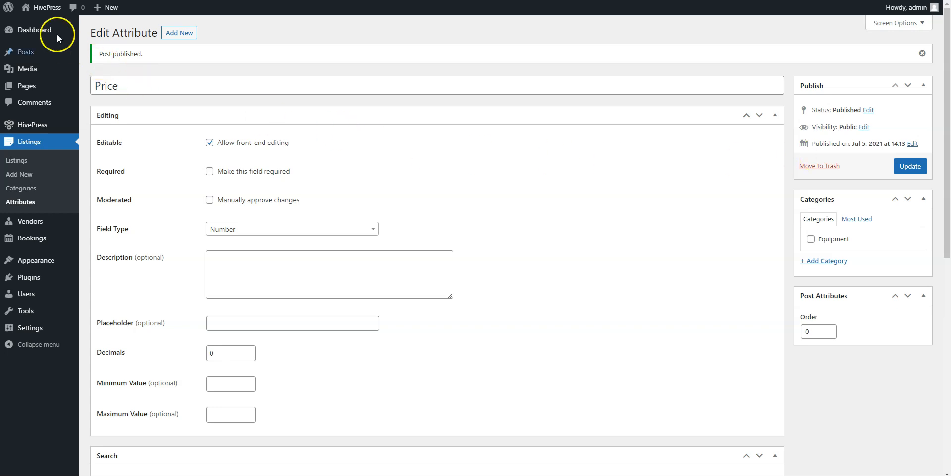
pyautogui.click(41, 7)
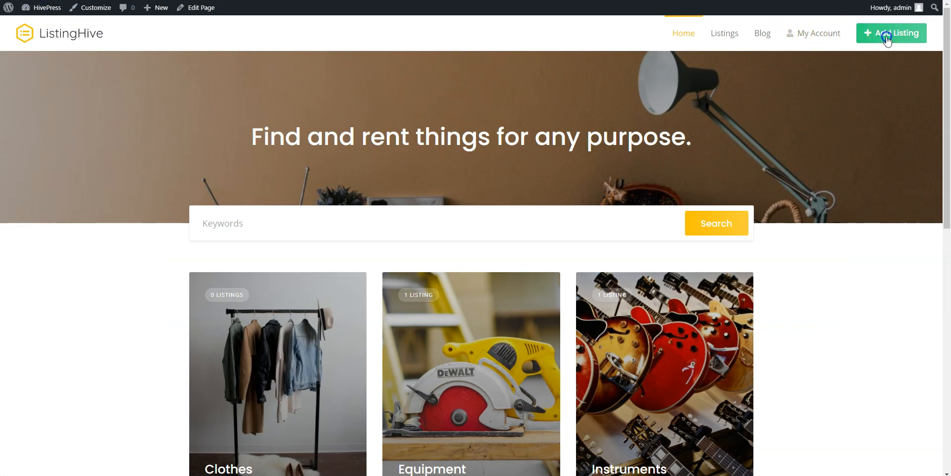
# Step: Start an Equipment listing with drill photo, title Power drill 20V, price 15 and description Example
pyautogui.click(891, 33)
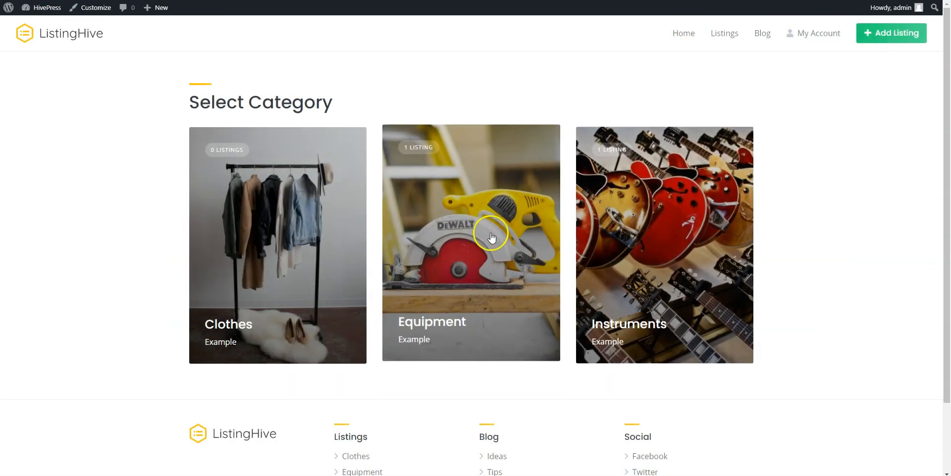
pyautogui.click(471, 244)
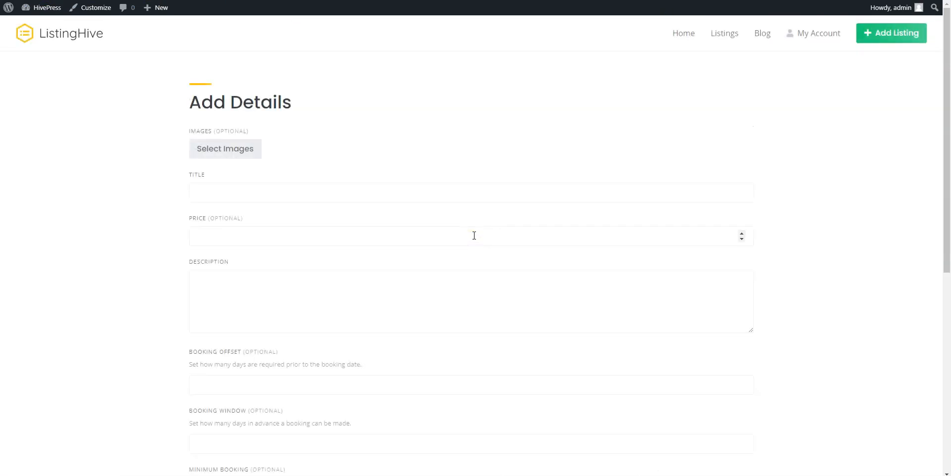
pyautogui.click(225, 148)
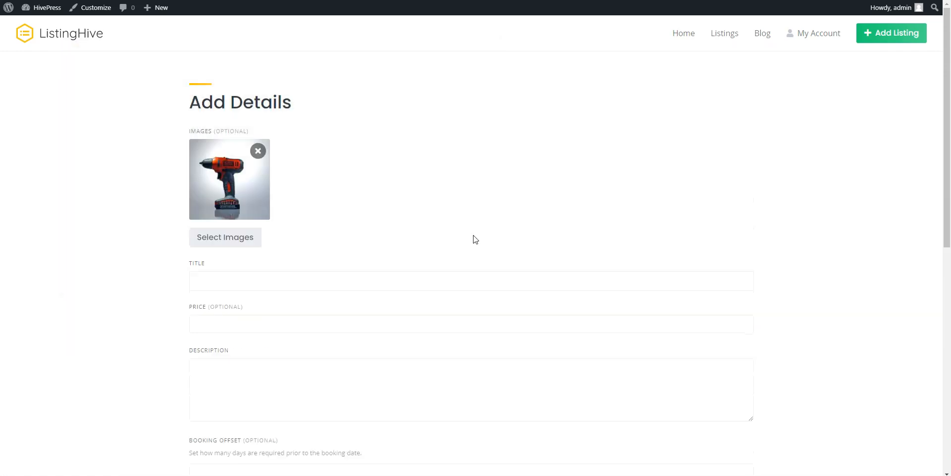
pyautogui.write('Po')
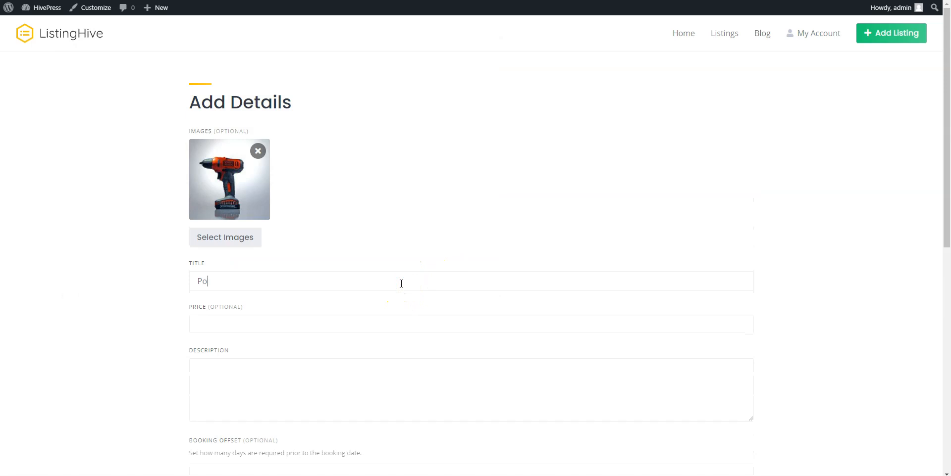
pyautogui.write('wer drill 20')
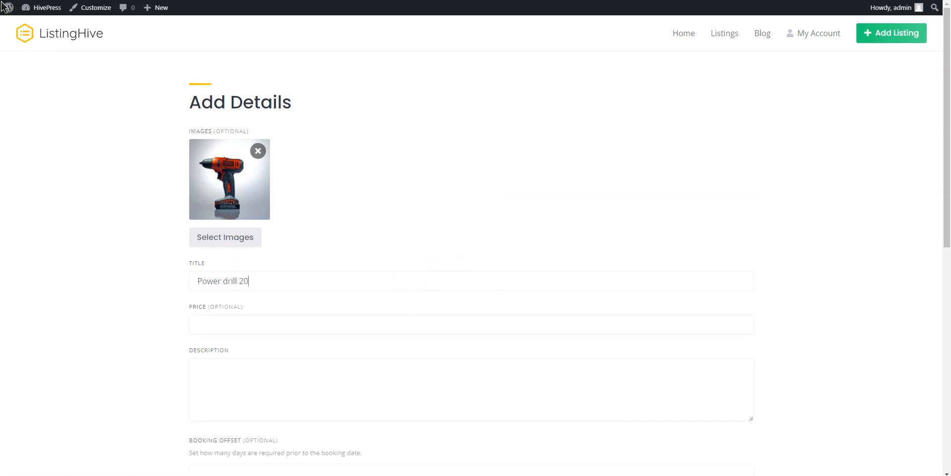
pyautogui.write('V')
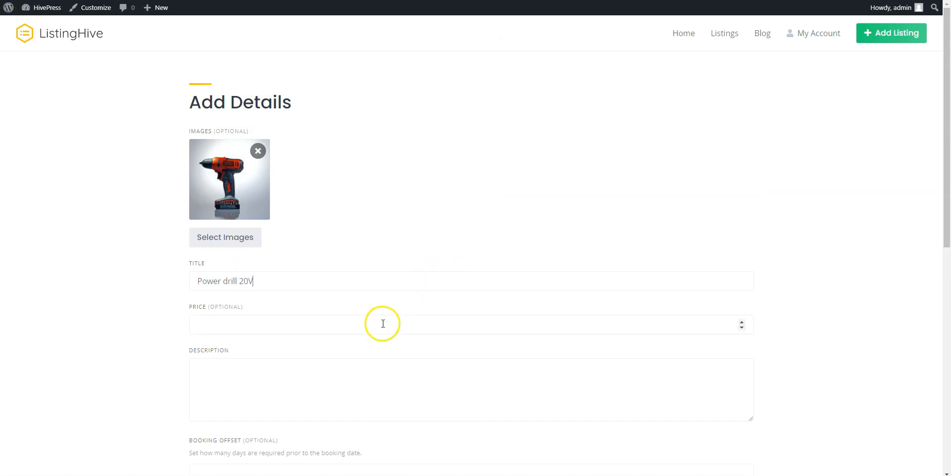
pyautogui.write('15')
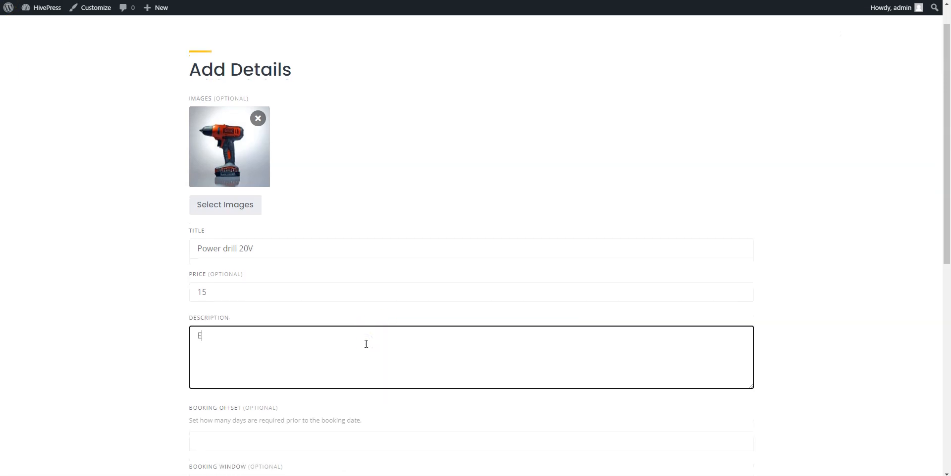
pyautogui.write('xample')
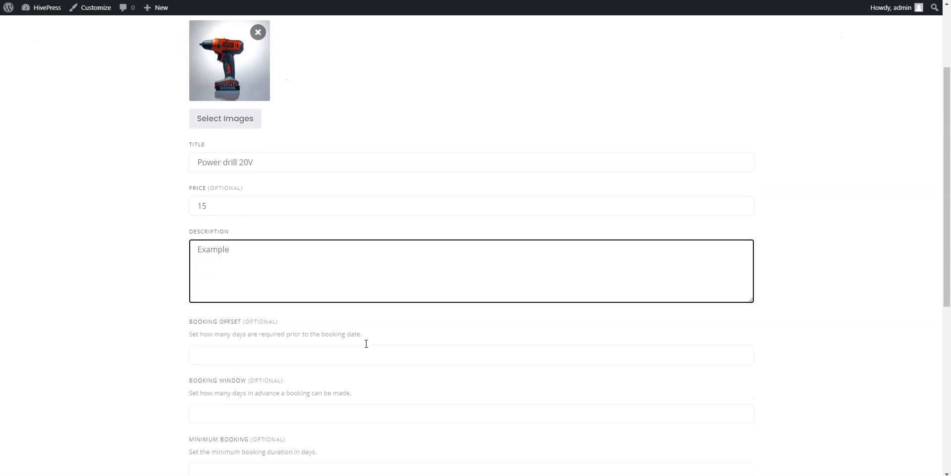
# Step: Set booking offset 2 with minimum 2 and maximum 7 day bookings
pyautogui.scroll(-3)
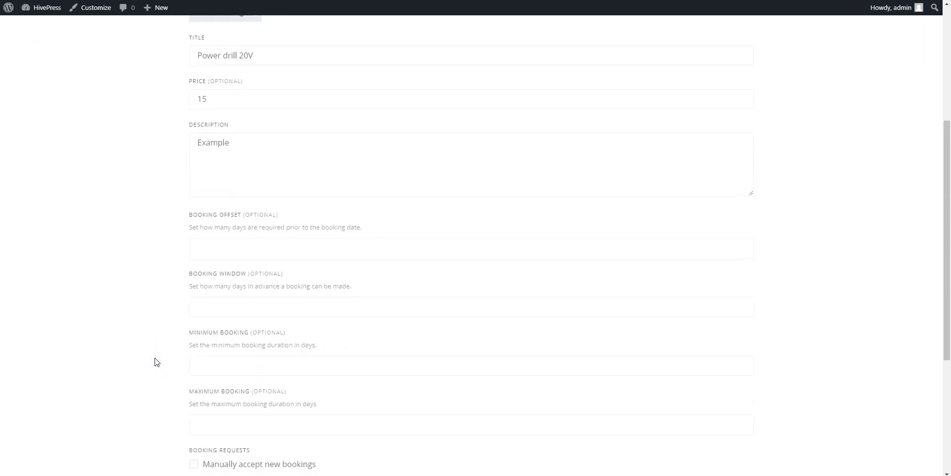
pyautogui.scroll(-3)
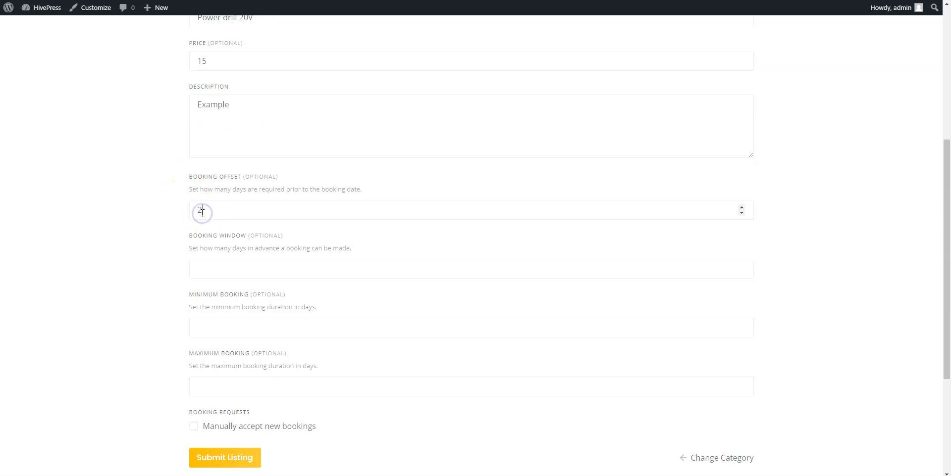
pyautogui.write('2')
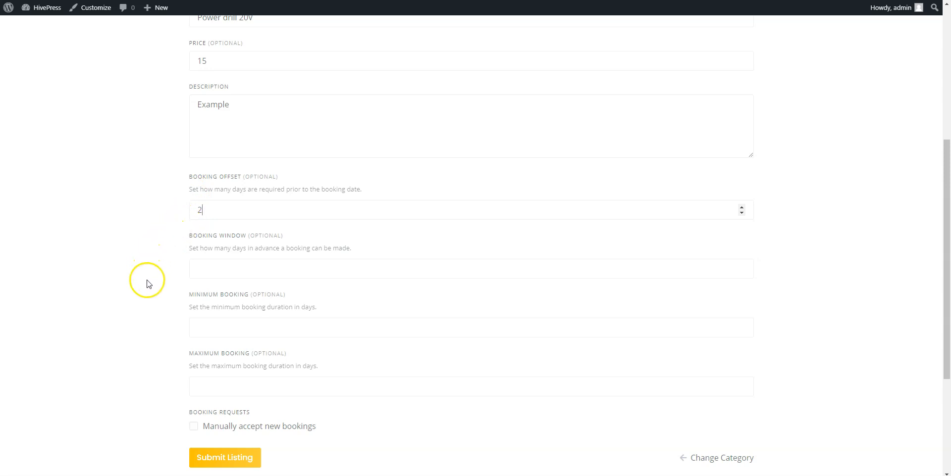
pyautogui.moveTo(156, 312)
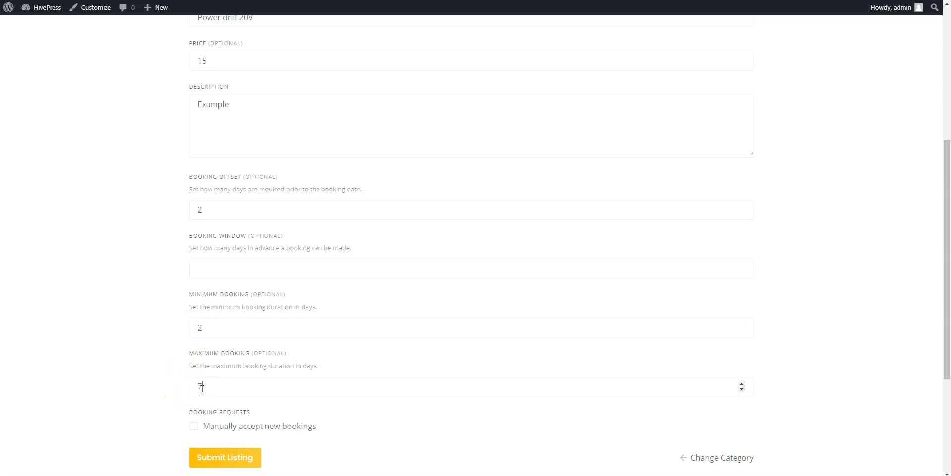
# Step: Require manual acceptance of new bookings and submit the Power drill 20V listing
pyautogui.click(193, 426)
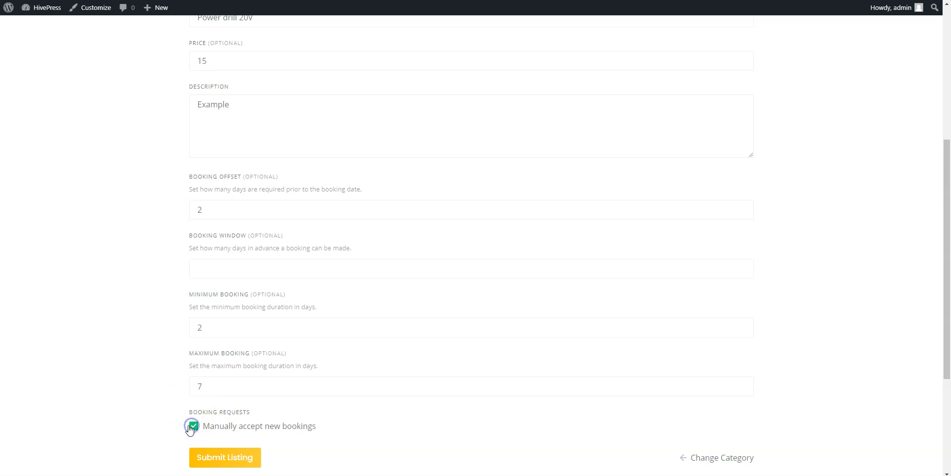
pyautogui.click(191, 426)
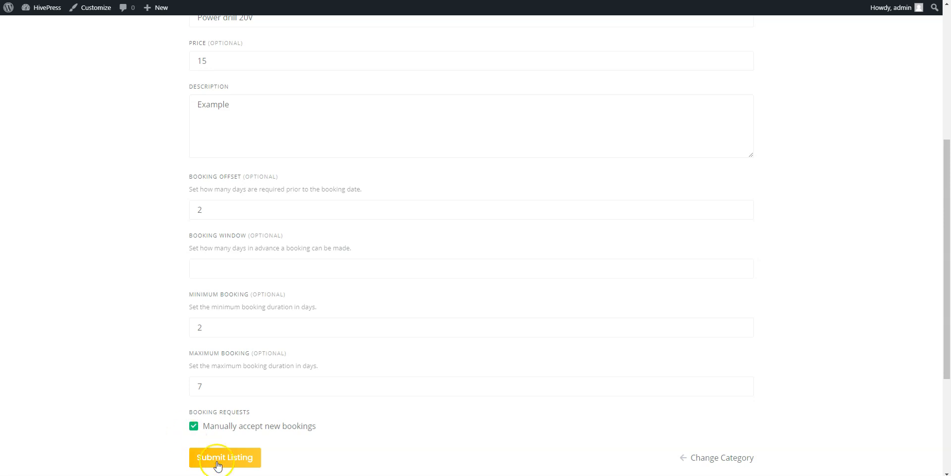
pyautogui.click(225, 458)
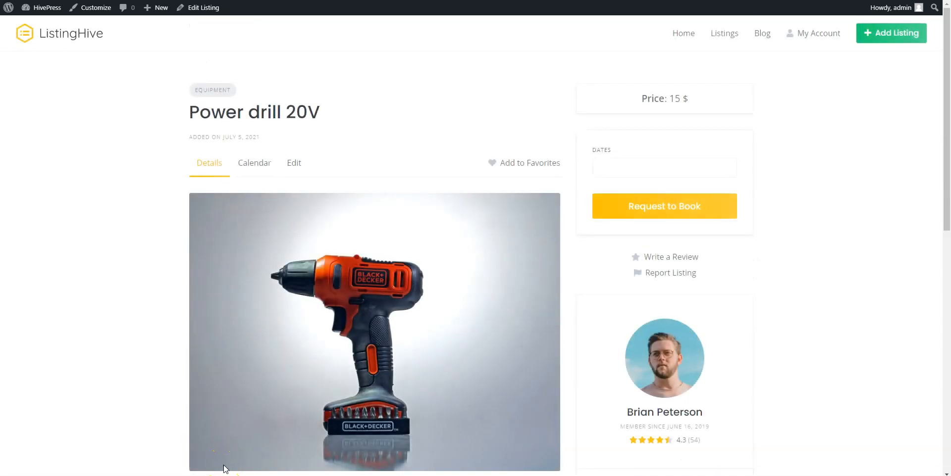
# Step: Review the published listing and go to the account's Listings page showing Power drill 20V
pyautogui.scroll(-3)
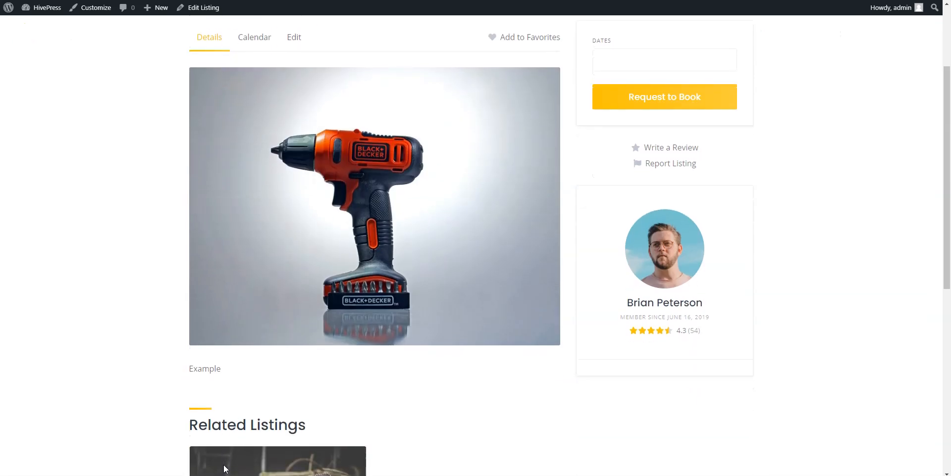
pyautogui.scroll(3)
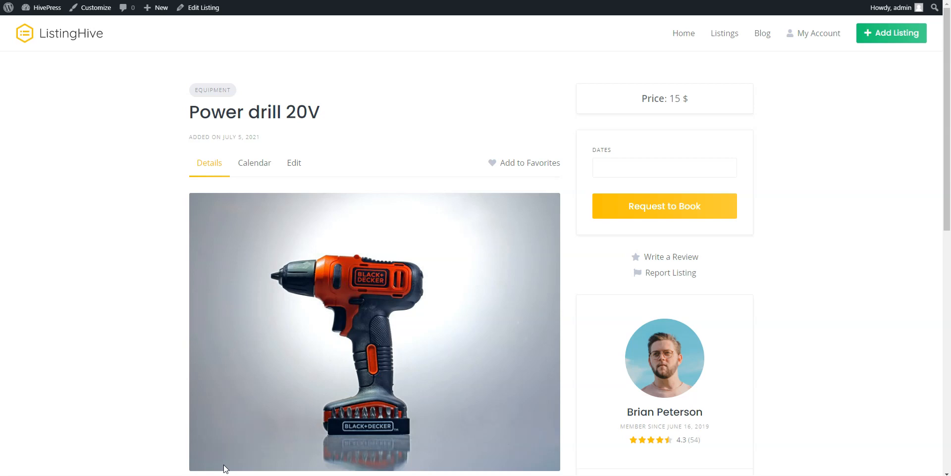
pyautogui.moveTo(533, 210)
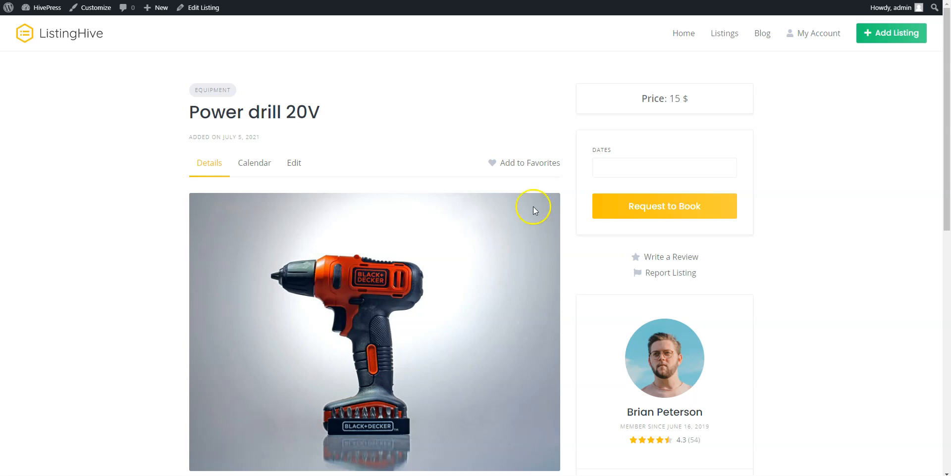
pyautogui.click(817, 33)
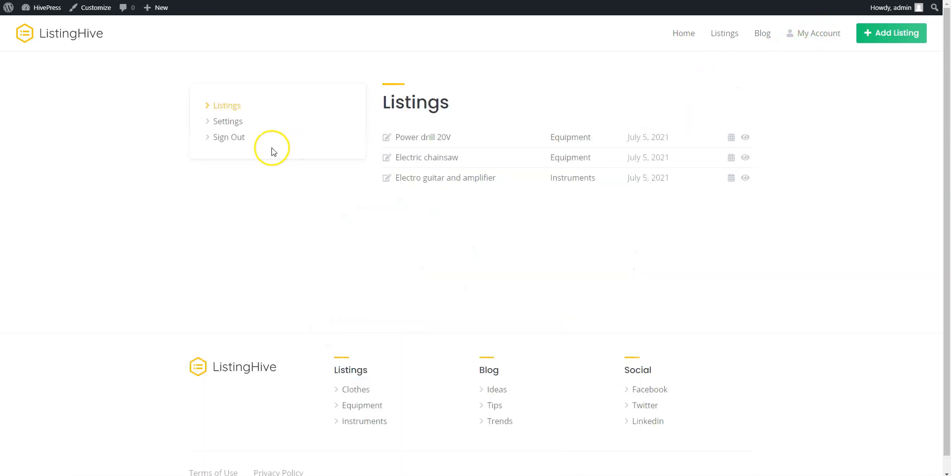
# Step: Sign out of the admin account and switch the sign-in form to Register
pyautogui.click(229, 137)
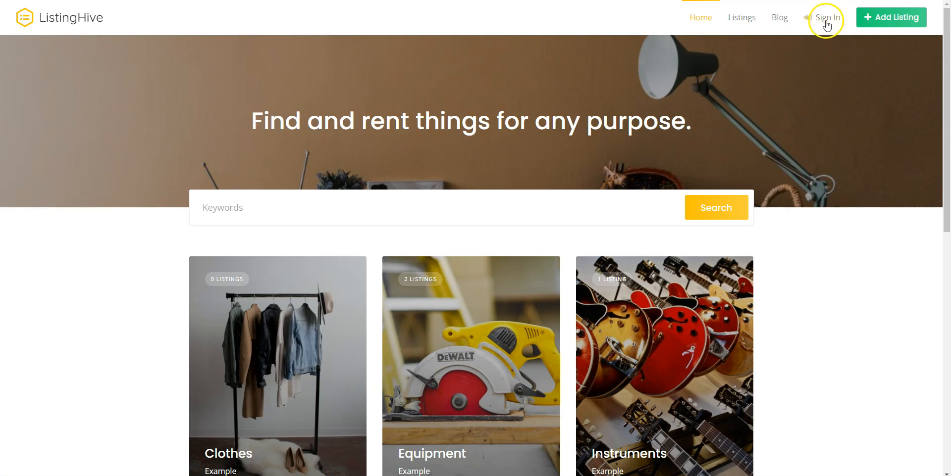
pyautogui.click(827, 17)
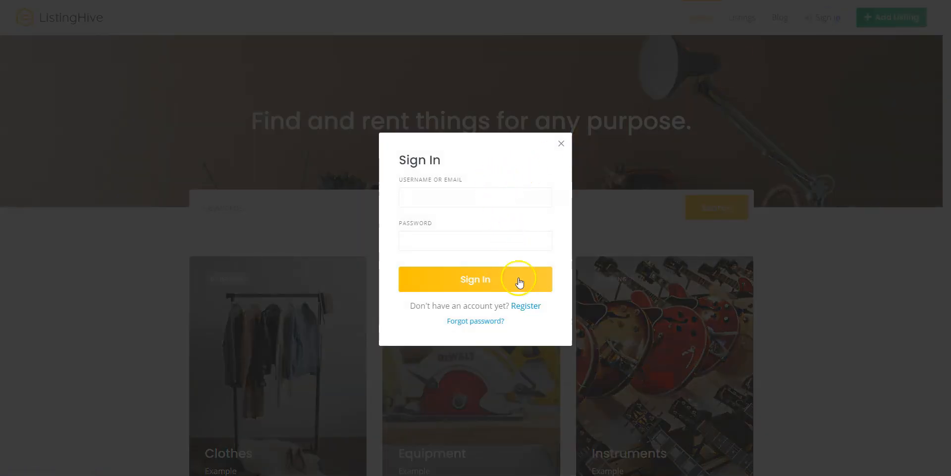
pyautogui.click(525, 305)
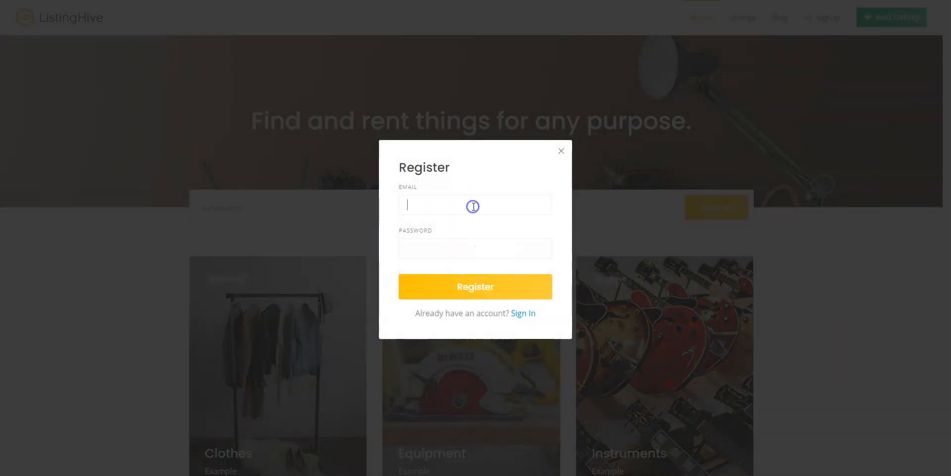
# Step: Register a new renter account with an example email and password
pyautogui.write('example')
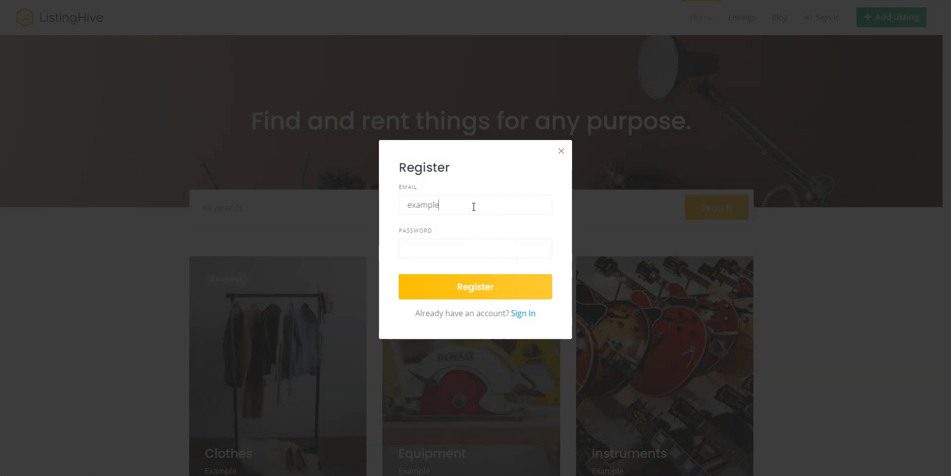
pyautogui.write('@example.com')
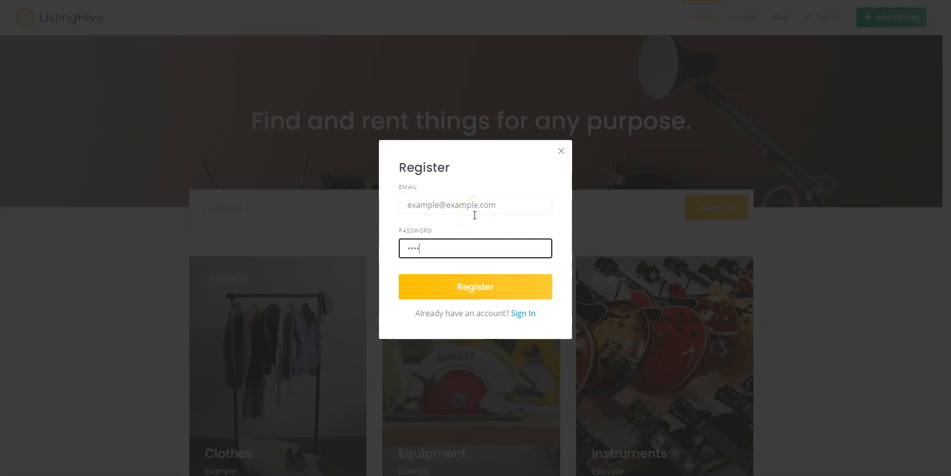
pyautogui.click(474, 286)
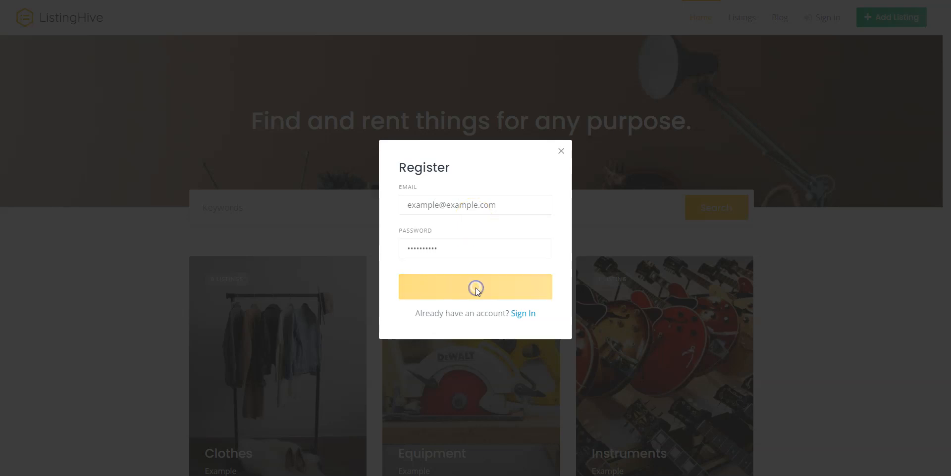
pyautogui.click(474, 286)
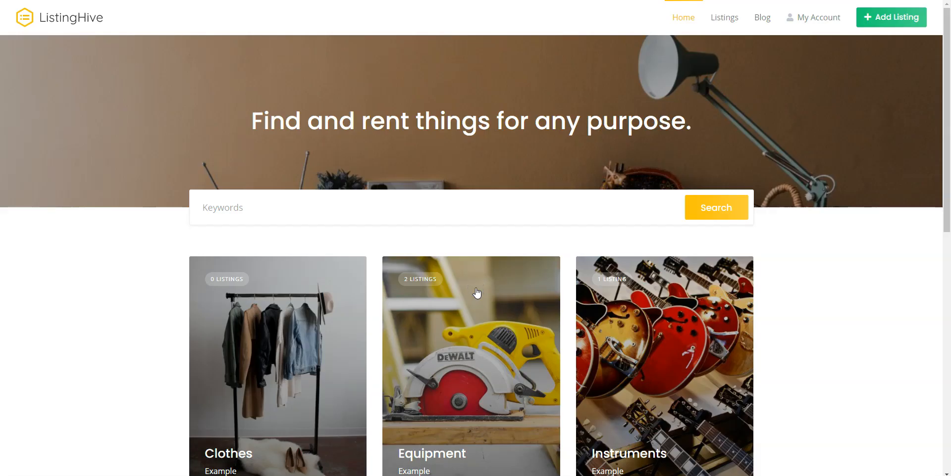
pyautogui.scroll(-3)
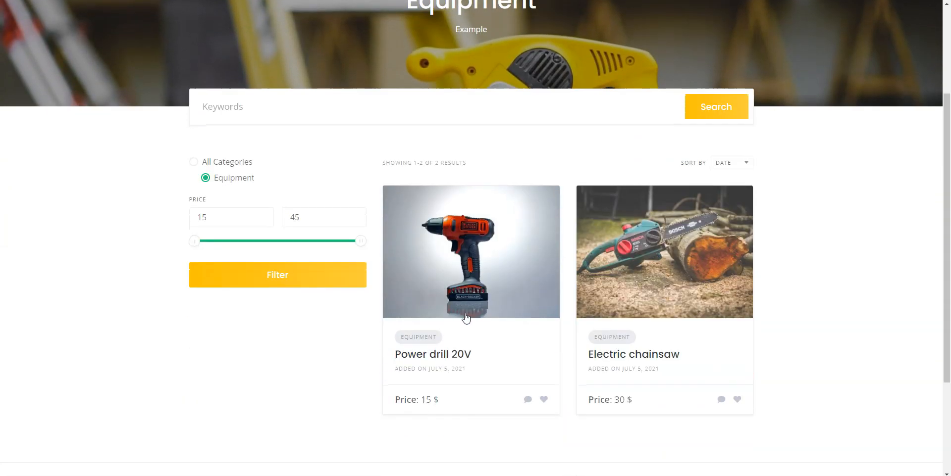
pyautogui.moveTo(479, 345)
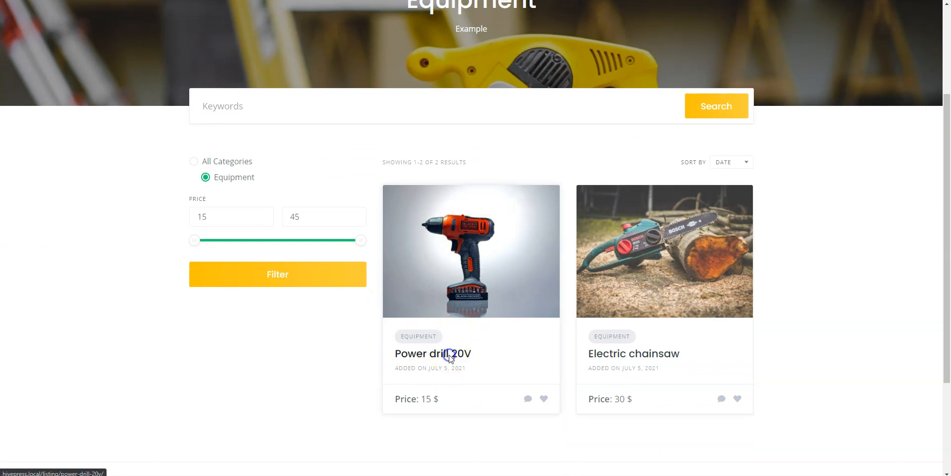
# Step: On the Power drill 20V listing, pick rental dates July 8 to July 12, 2021
pyautogui.click(432, 353)
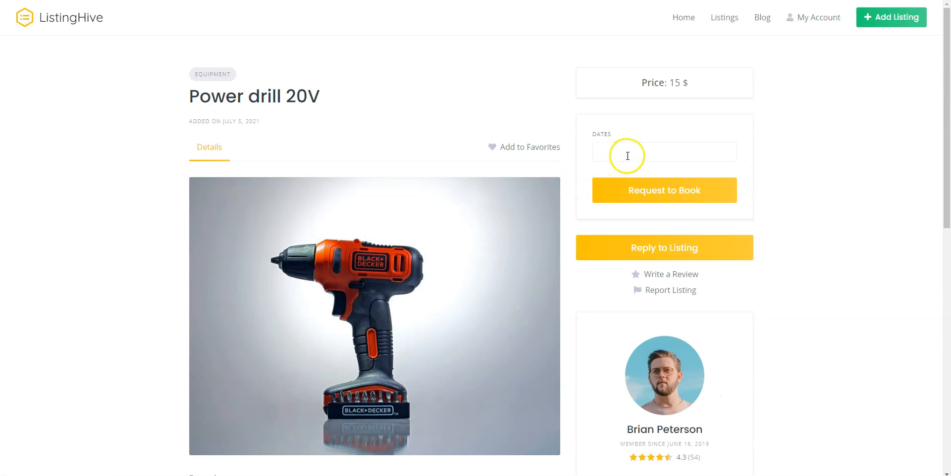
pyautogui.click(663, 151)
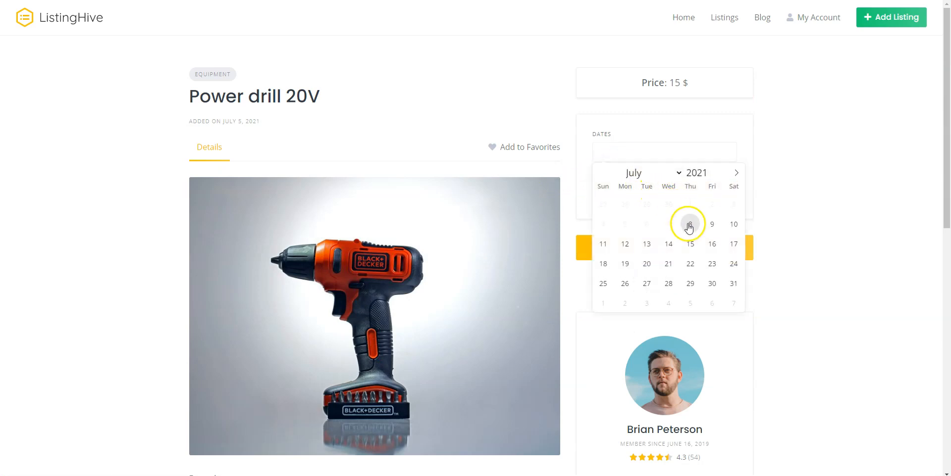
pyautogui.click(690, 224)
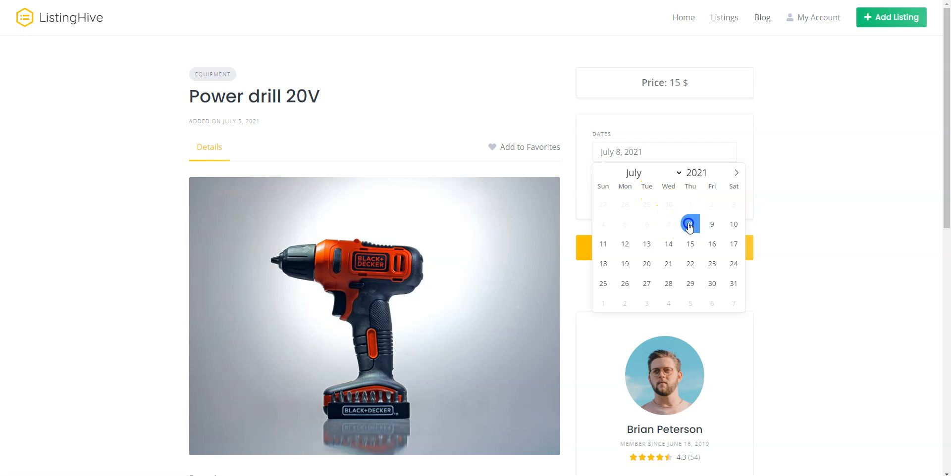
pyautogui.click(690, 243)
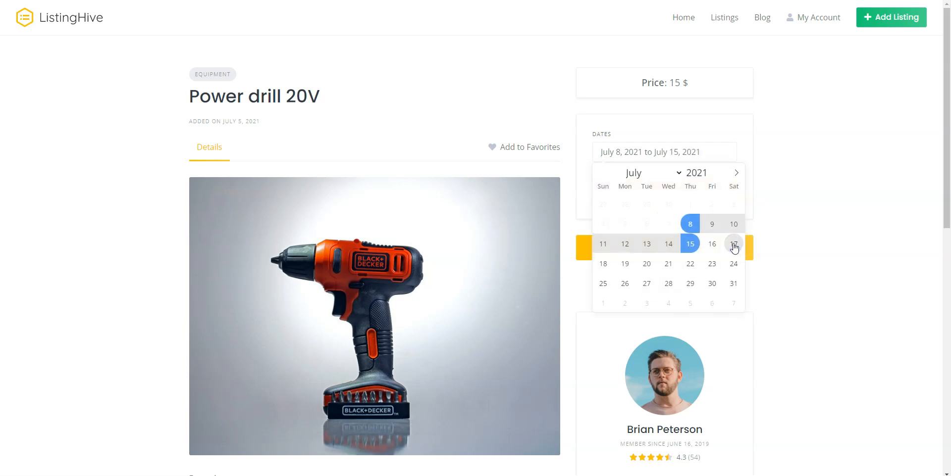
pyautogui.moveTo(691, 224)
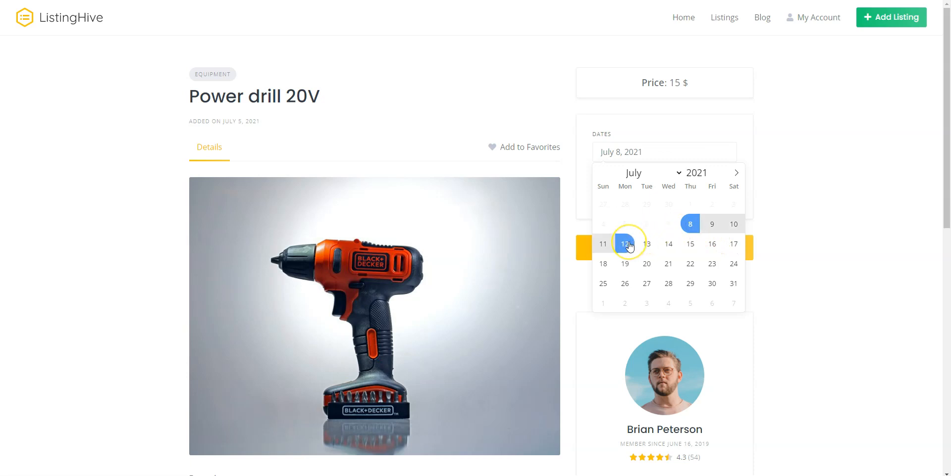
pyautogui.click(624, 244)
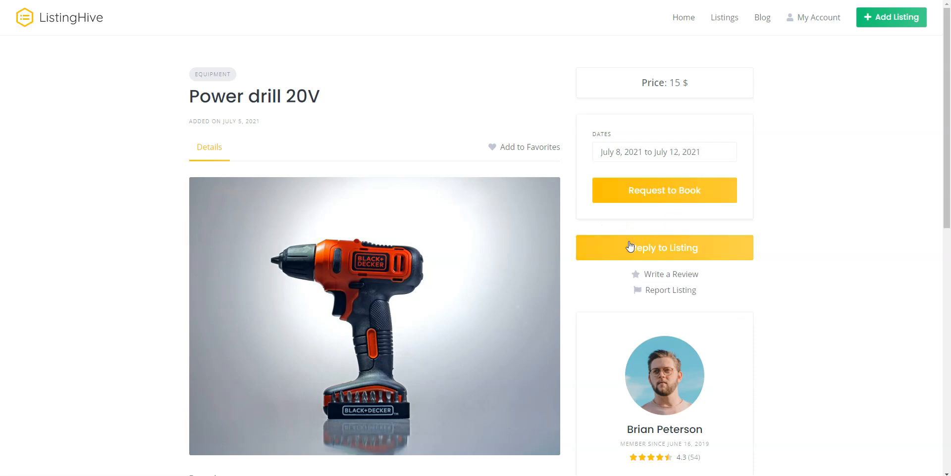
pyautogui.moveTo(649, 201)
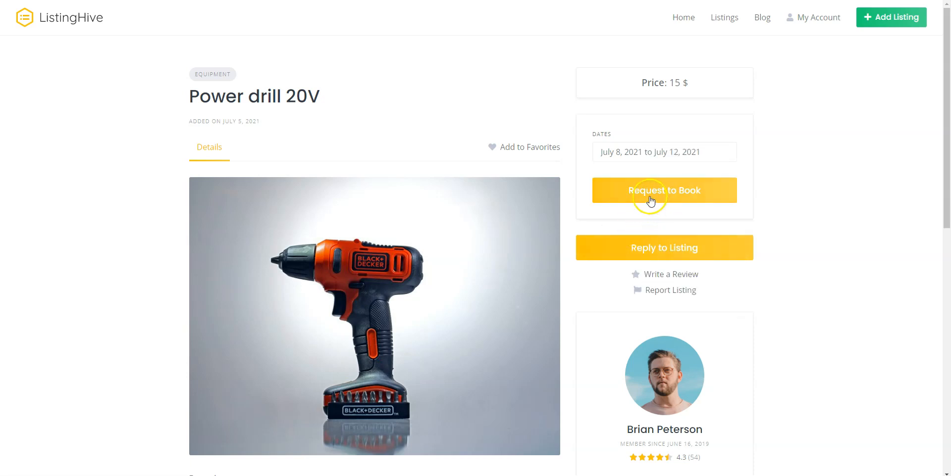
# Step: Request the July 8–12 booking with the note Example and send it
pyautogui.click(664, 190)
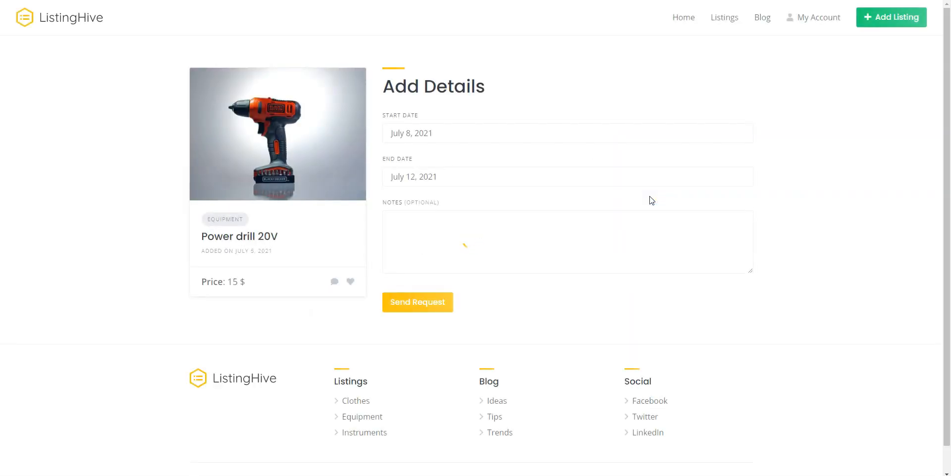
pyautogui.moveTo(494, 165)
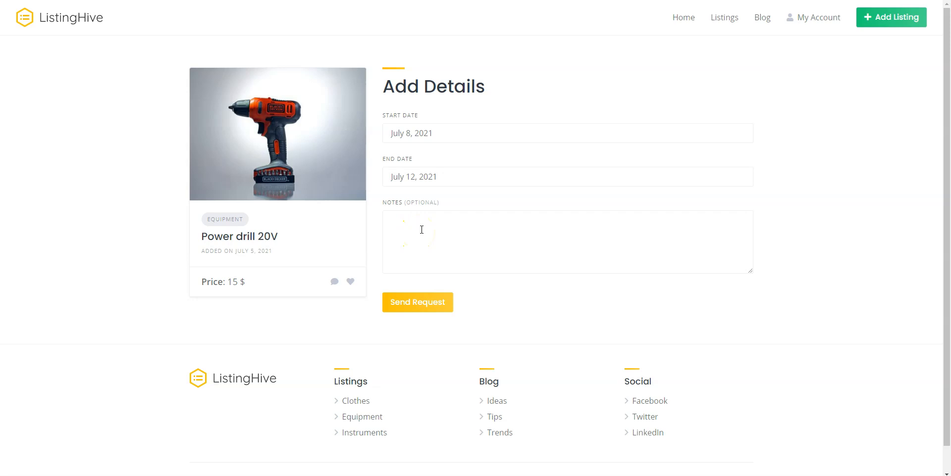
pyautogui.write('Exam')
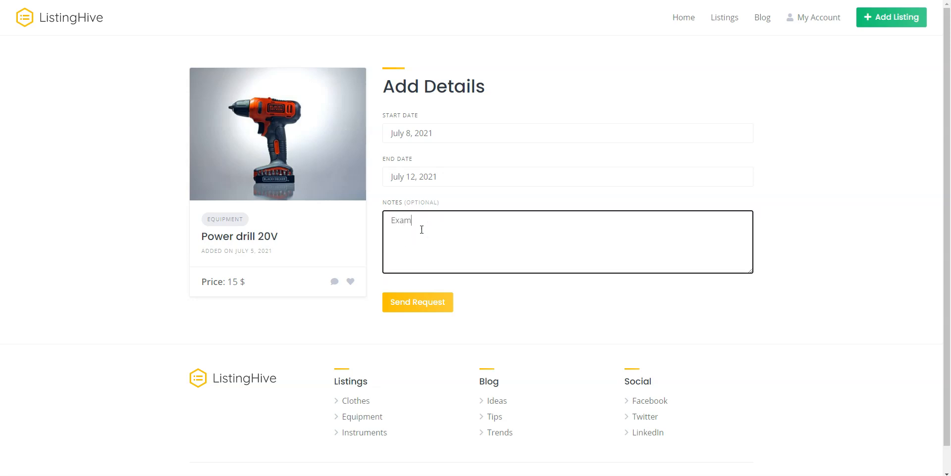
pyautogui.write('ple')
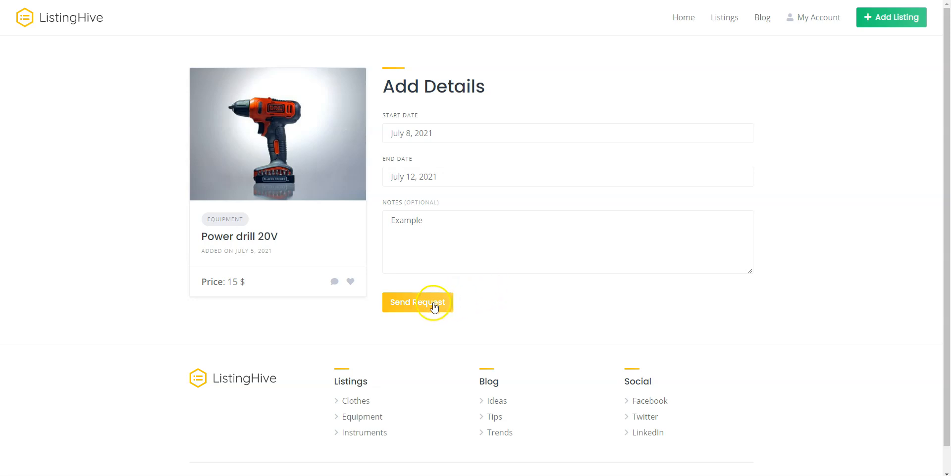
pyautogui.click(417, 302)
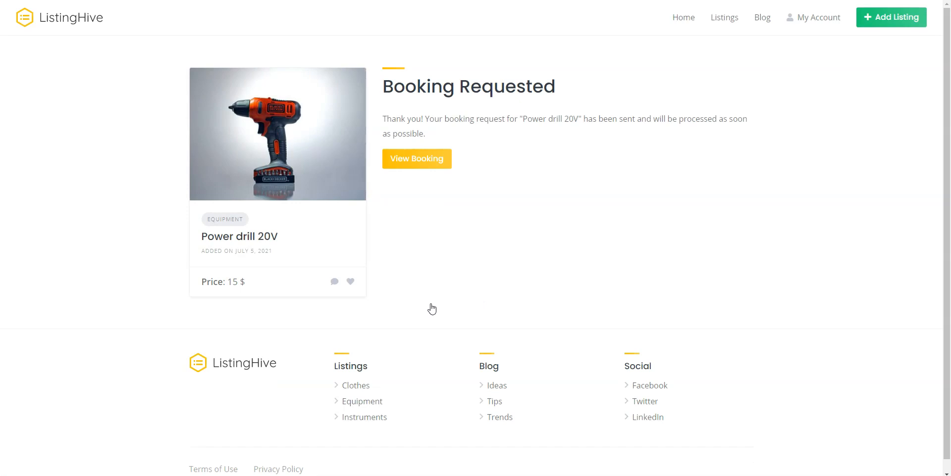
pyautogui.moveTo(819, 17)
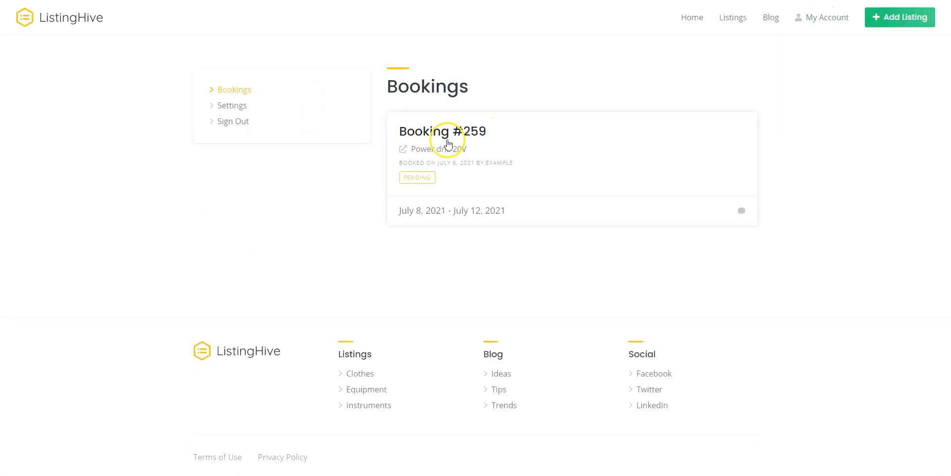
pyautogui.moveTo(475, 183)
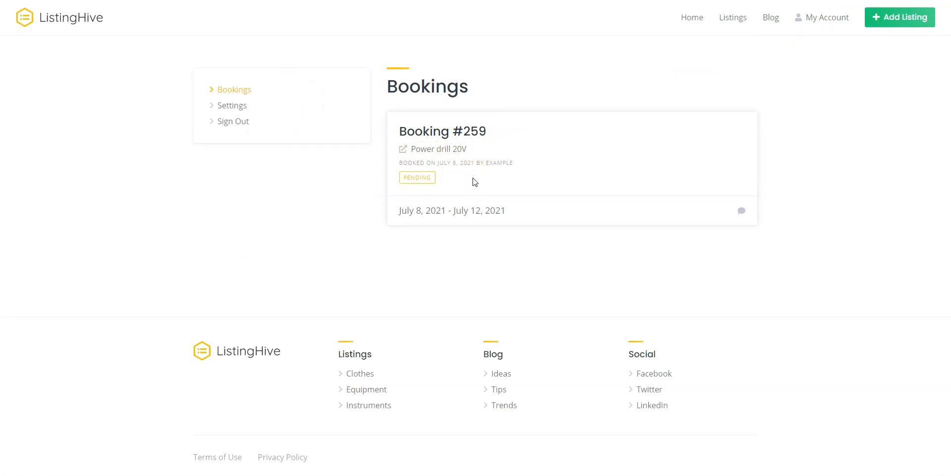
pyautogui.moveTo(272, 132)
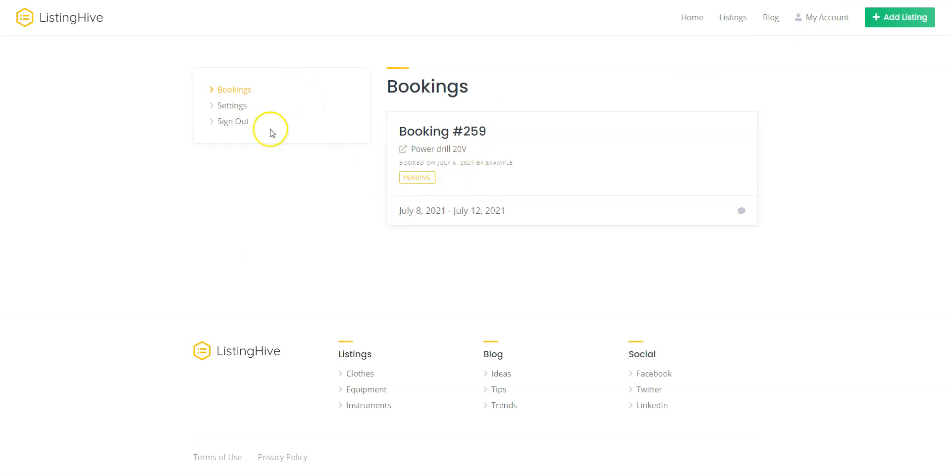
# Step: Sign the renter out after confirming booking #259 is pending
pyautogui.click(233, 121)
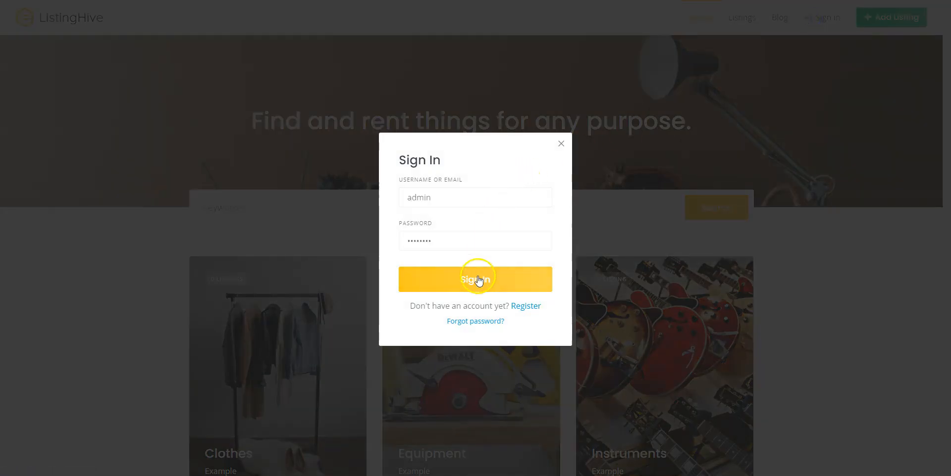
# Step: Sign in as administrator and go to My Account > Bookings
pyautogui.click(474, 279)
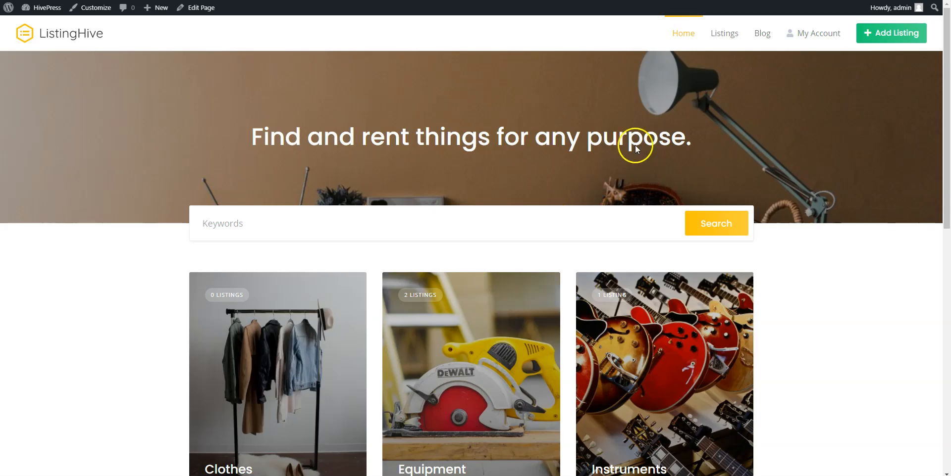
pyautogui.click(817, 33)
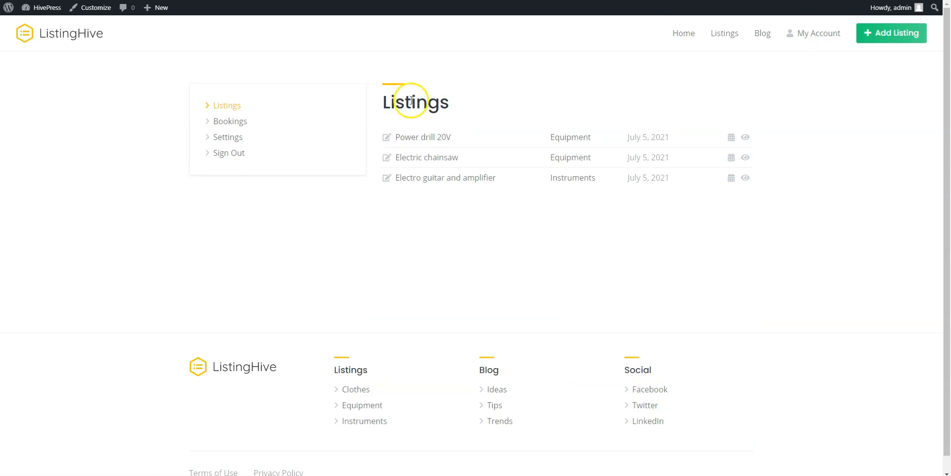
pyautogui.click(230, 121)
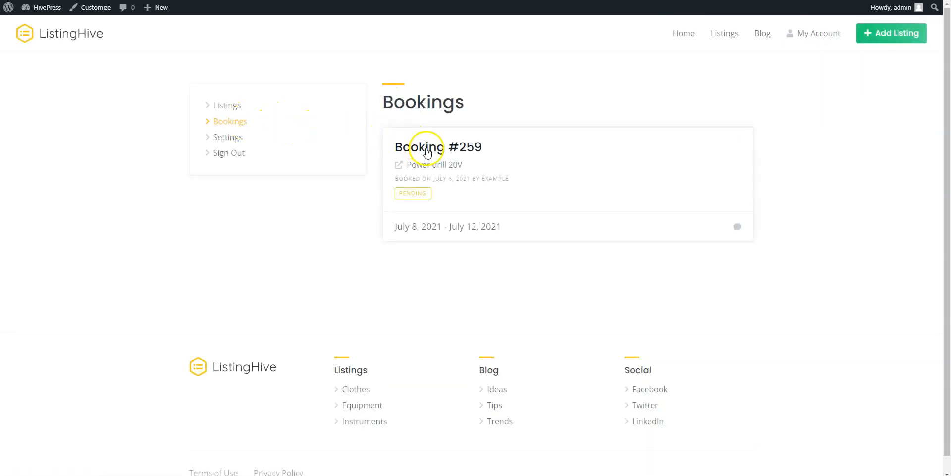
# Step: Accept booking #259 and confirm the acceptance
pyautogui.click(420, 148)
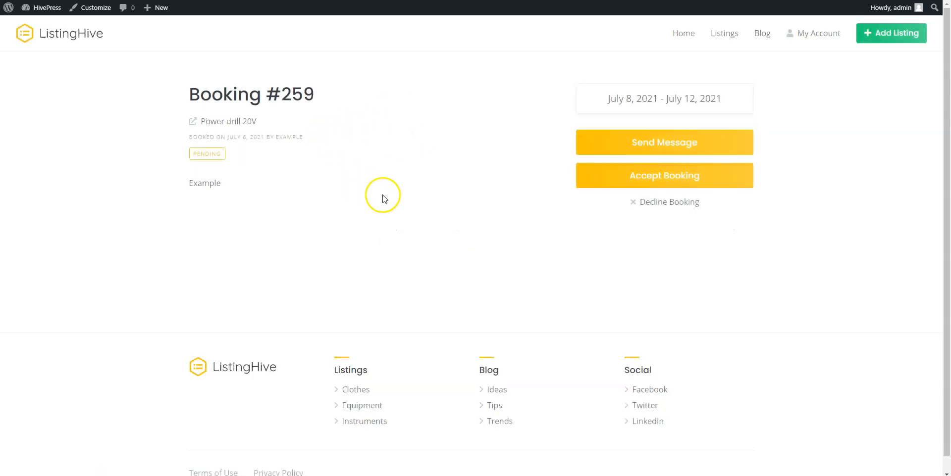
pyautogui.click(664, 175)
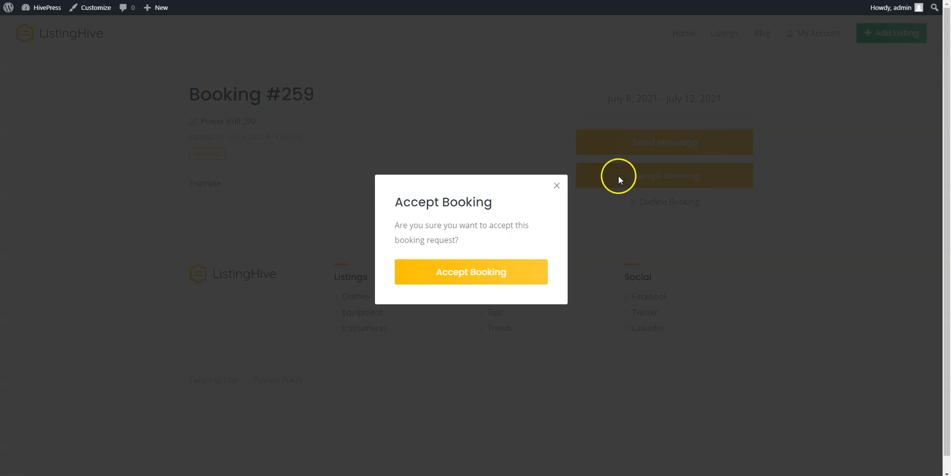
pyautogui.click(469, 271)
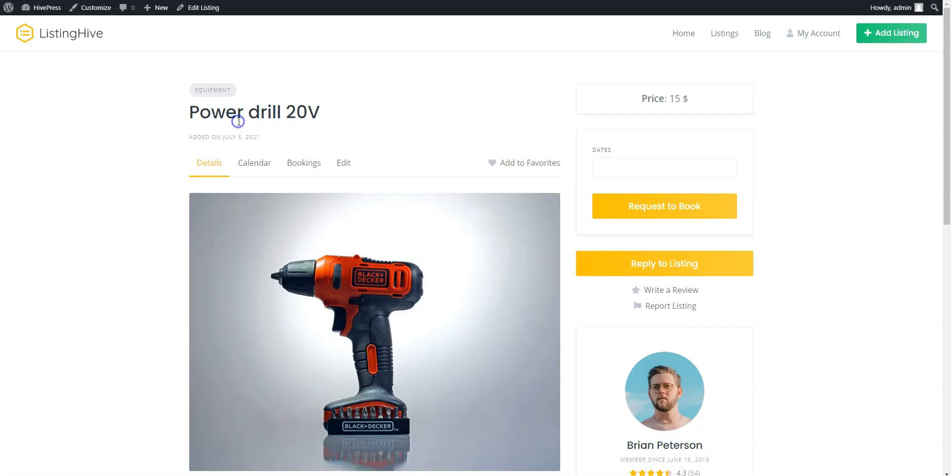
# Step: View the drill's calendar showing booking #259 across July 8–12, 2021
pyautogui.click(255, 163)
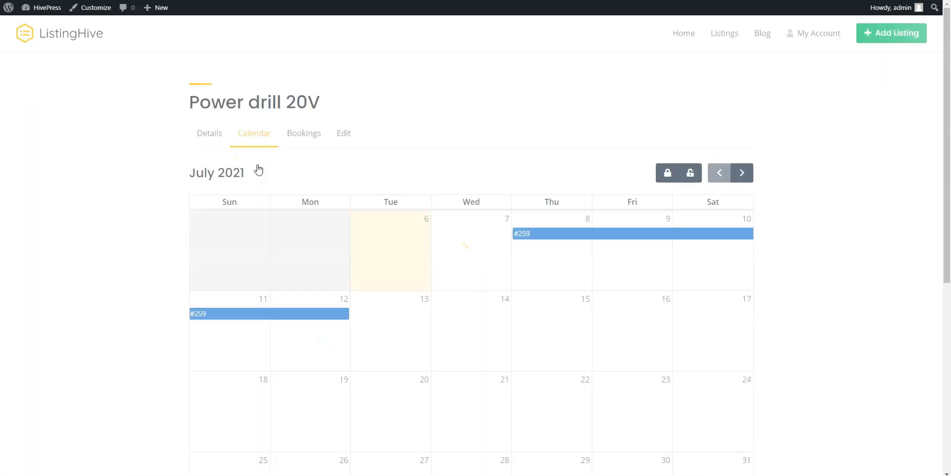
pyautogui.scroll(-3)
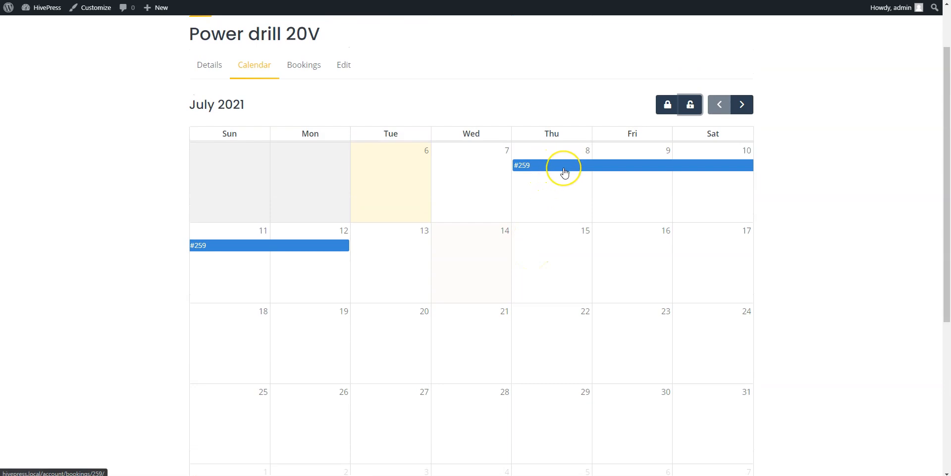
pyautogui.scroll(-3)
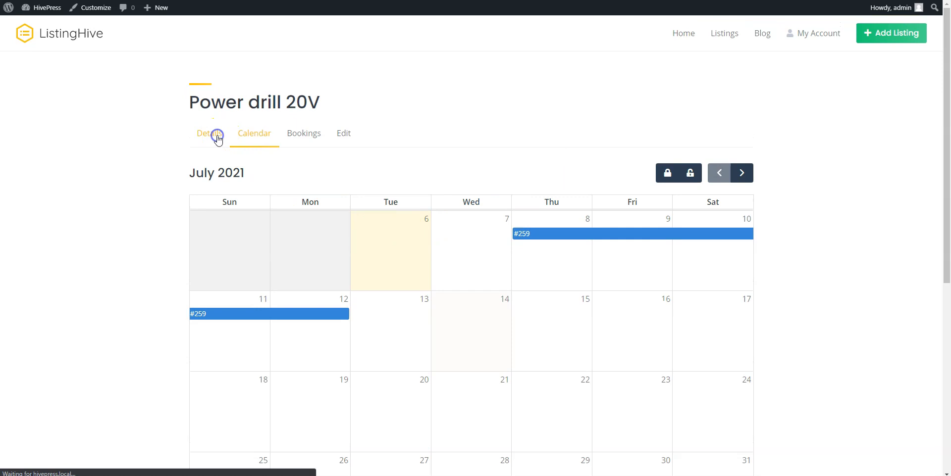
# Step: Return to the listing's Details and look through the drill's description
pyautogui.click(209, 133)
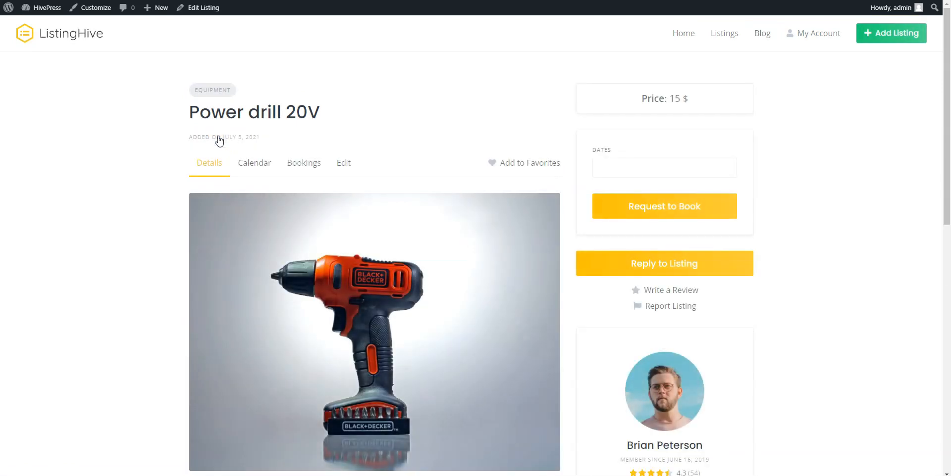
pyautogui.scroll(-3)
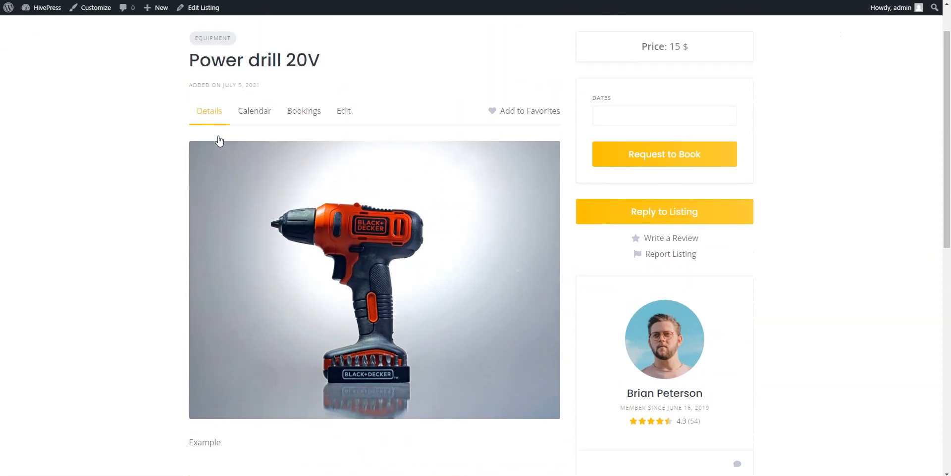
pyautogui.scroll(-3)
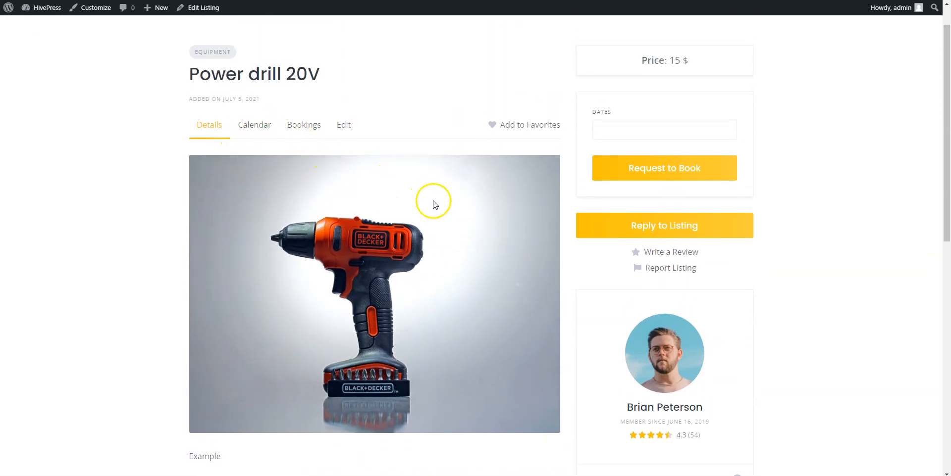
pyautogui.scroll(3)
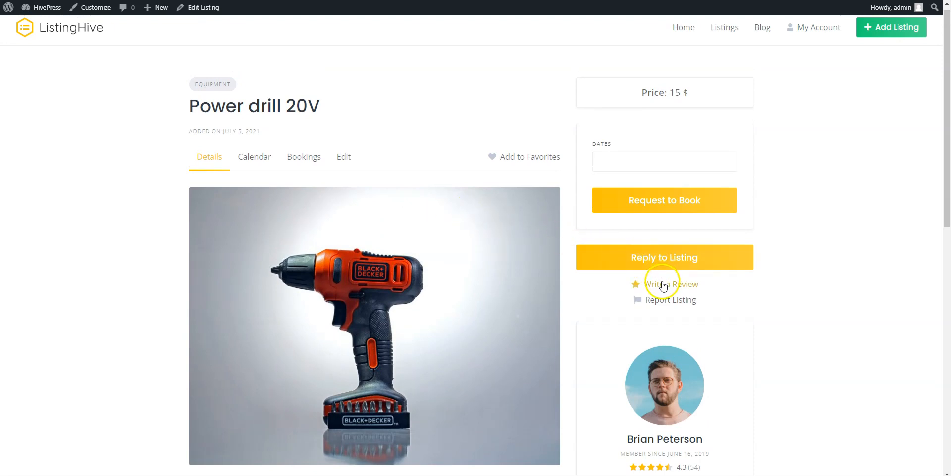
pyautogui.moveTo(698, 287)
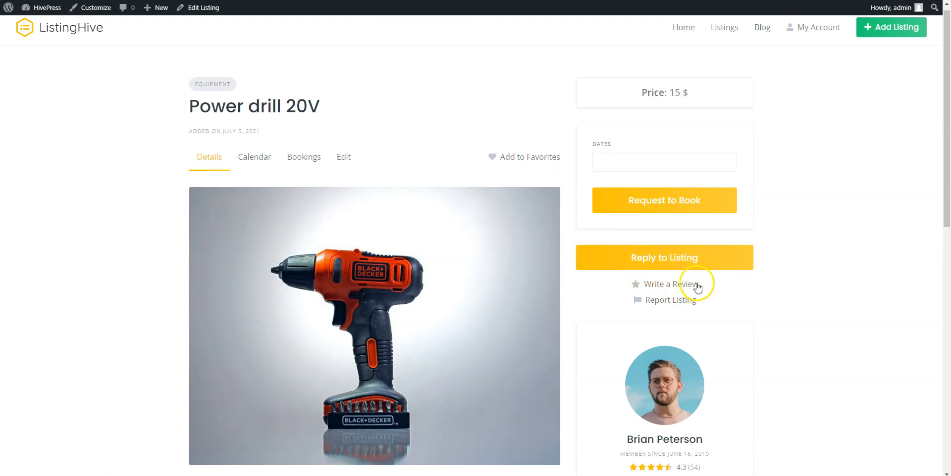
# Step: Add Power drill 20V to favourites and head back to the home page
pyautogui.click(529, 156)
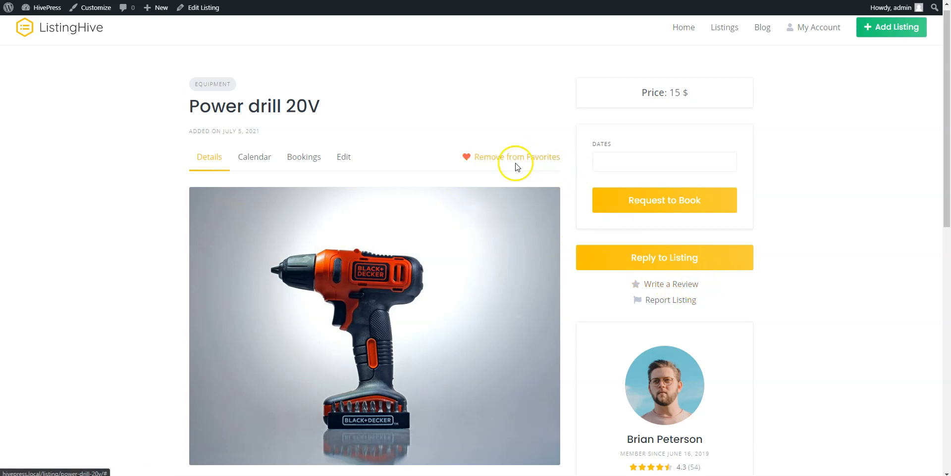
pyautogui.moveTo(512, 175)
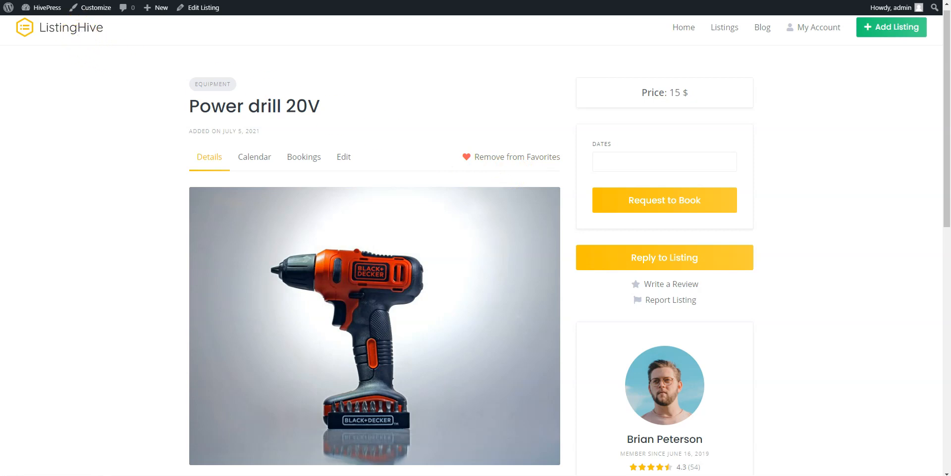
pyautogui.click(77, 27)
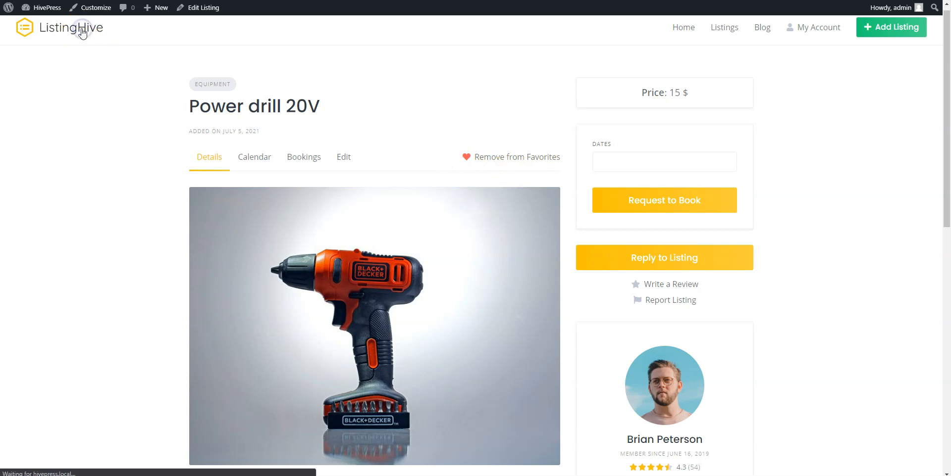
# Step: On the home page, check Recent Listings shows Power drill 20V as favourited
pyautogui.click(76, 29)
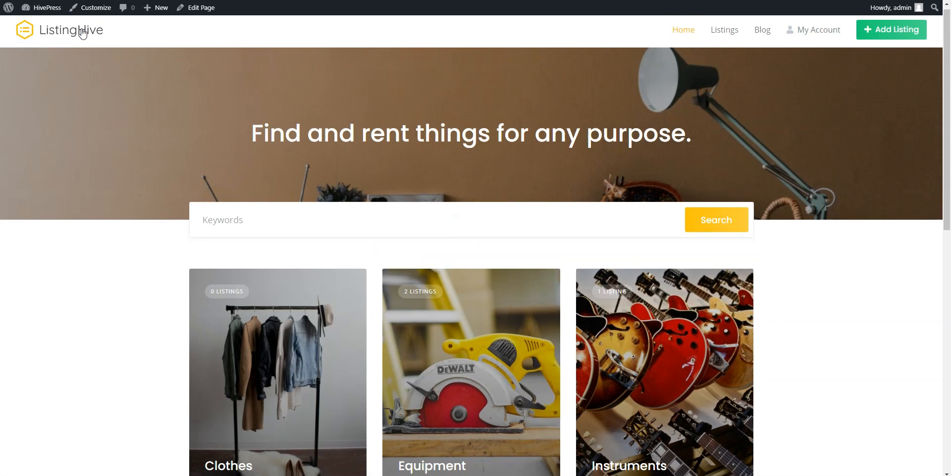
pyautogui.scroll(-3)
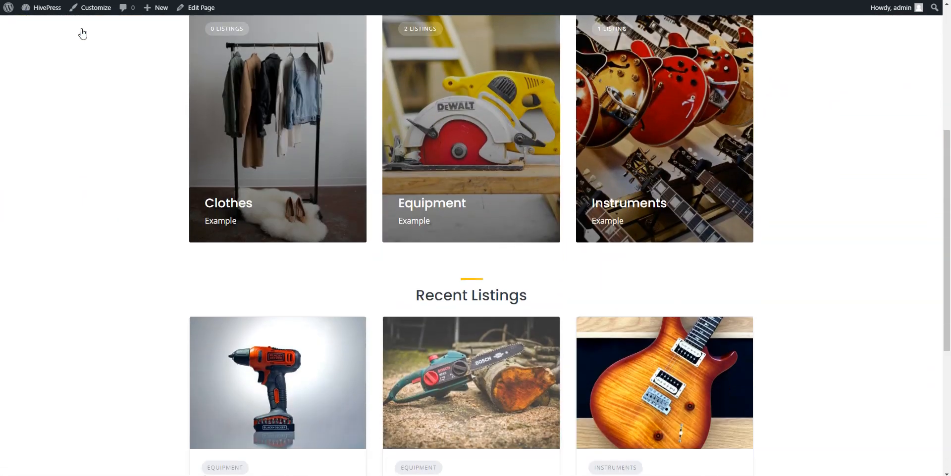
pyautogui.scroll(-3)
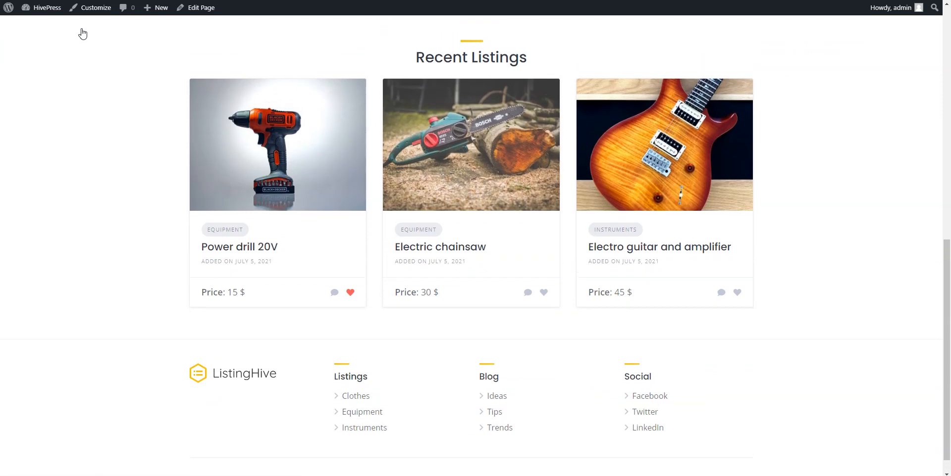
pyautogui.scroll(3)
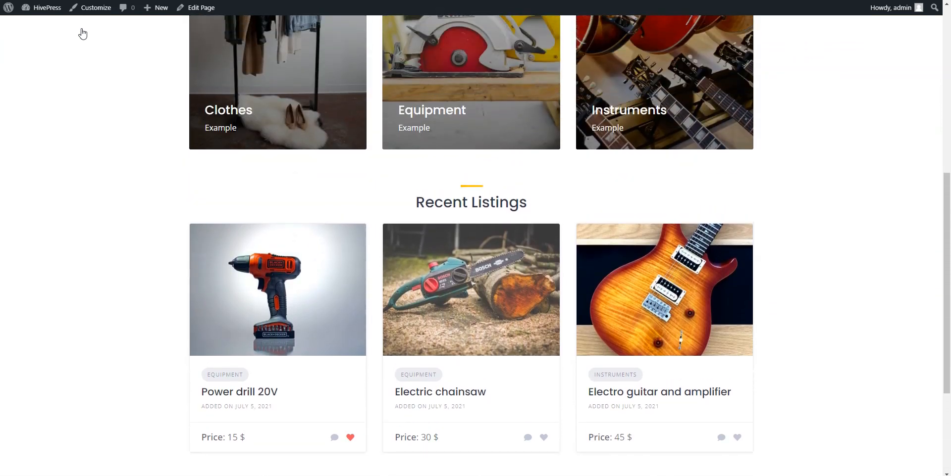
pyautogui.scroll(3)
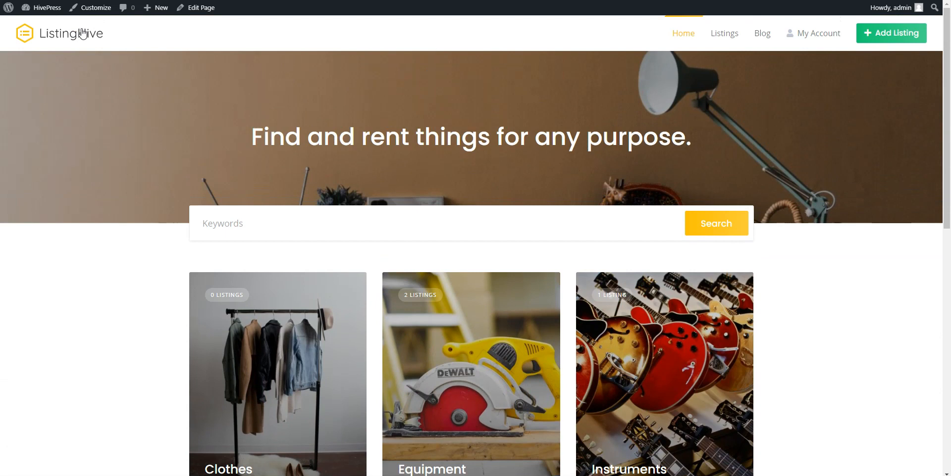
pyautogui.moveTo(111, 230)
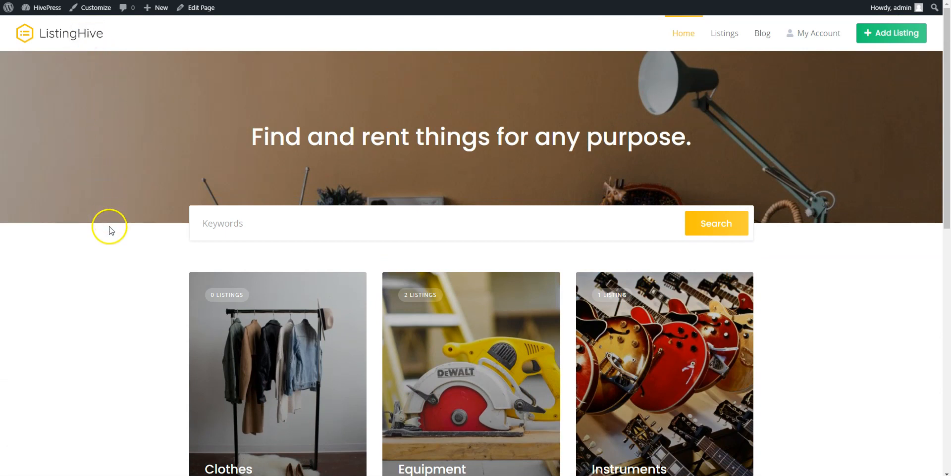